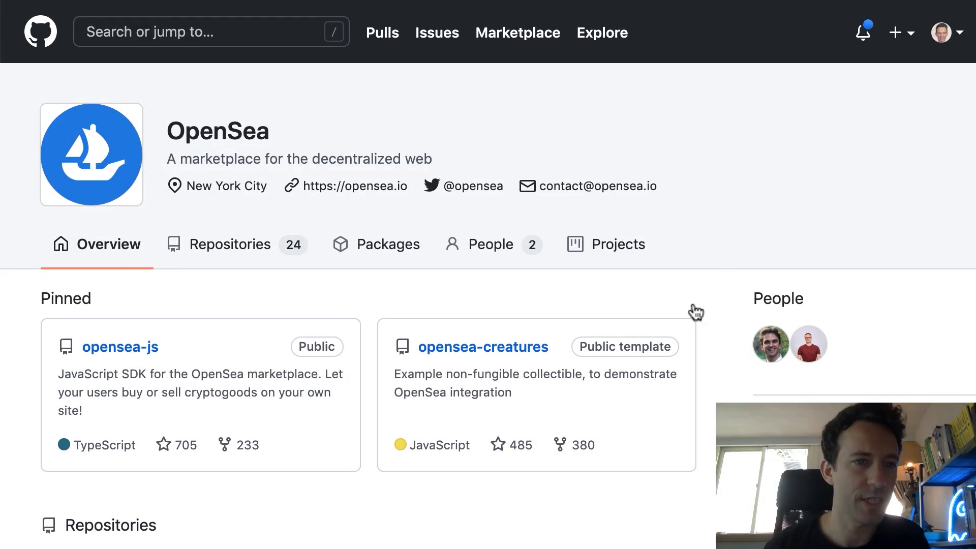
mouse_move(337, 190)
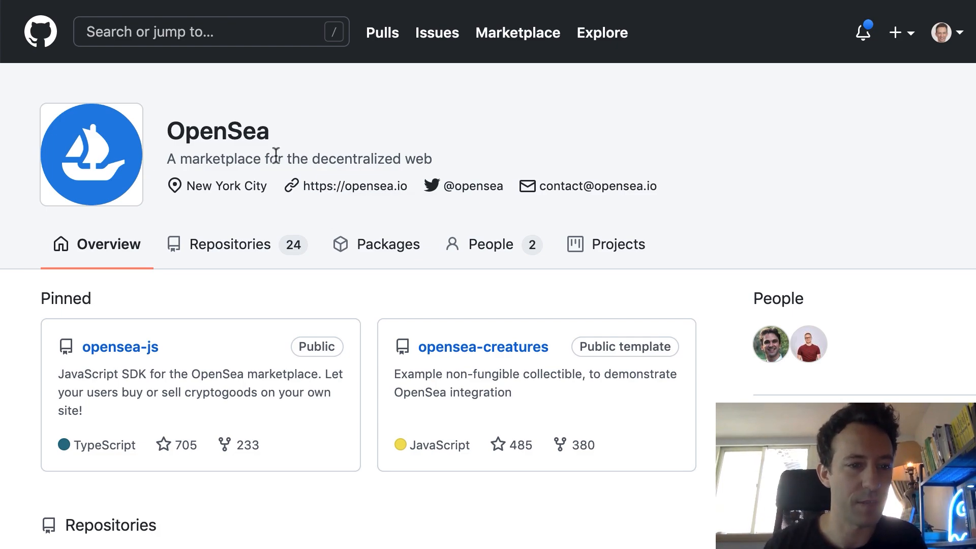
- Scroll OpenSea's repository list past whitelabel and embeddable-nfts until plunderbot appears
scroll(down, 3)
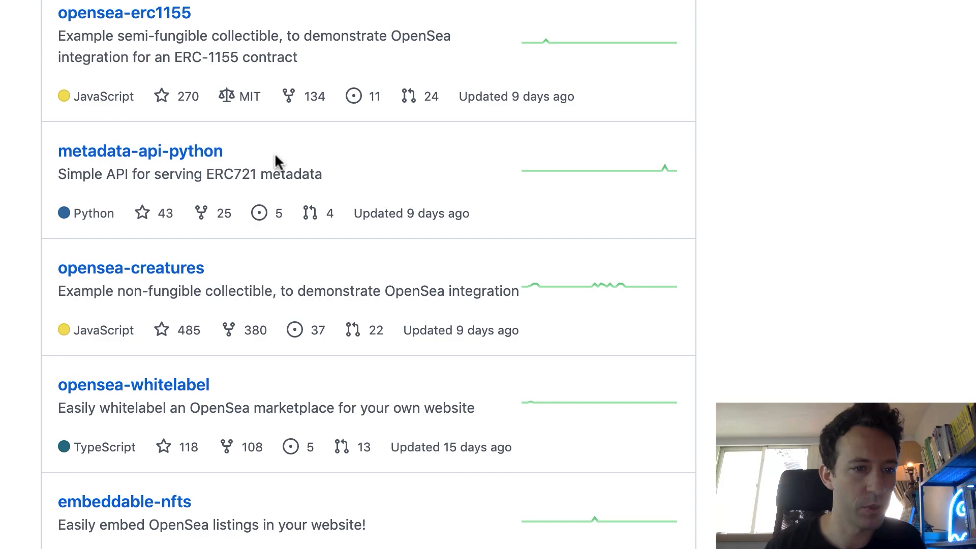
scroll(down, 3)
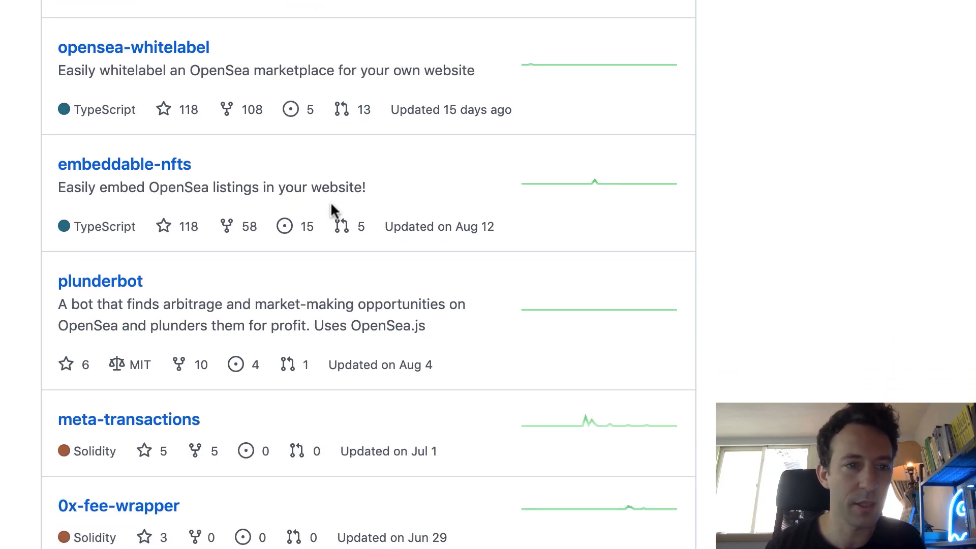
mouse_move(116, 296)
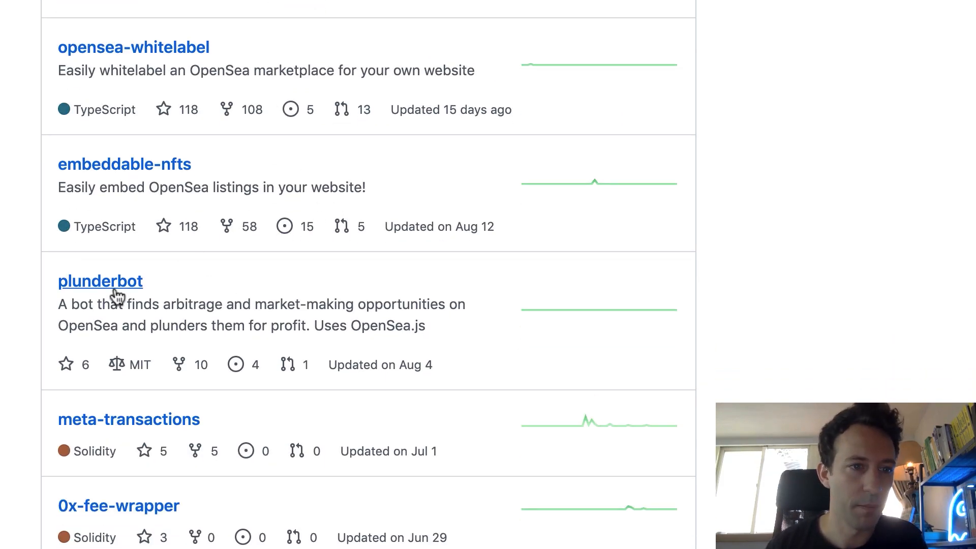
- Open plunderbot, glance at the master branch list, then view its open issues
click(100, 281)
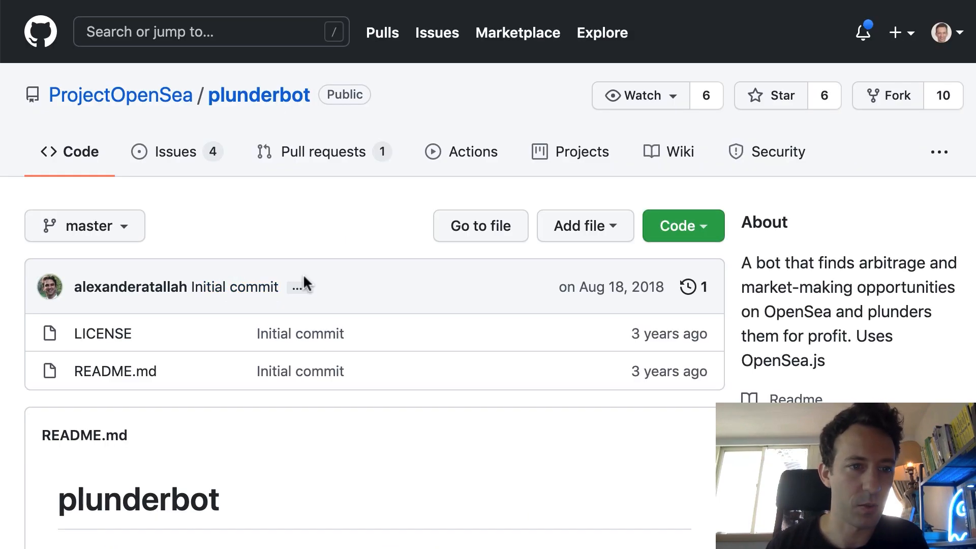
scroll(down, 3)
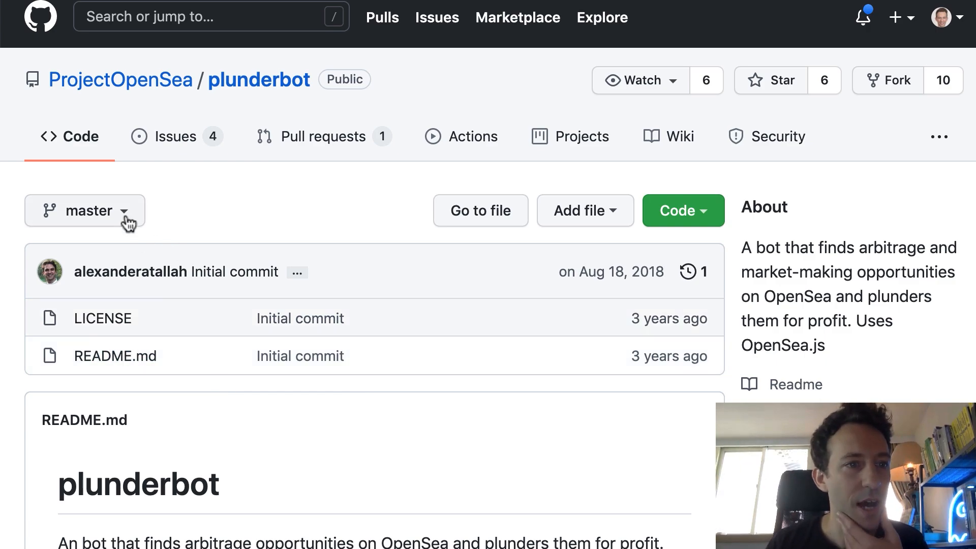
click(85, 211)
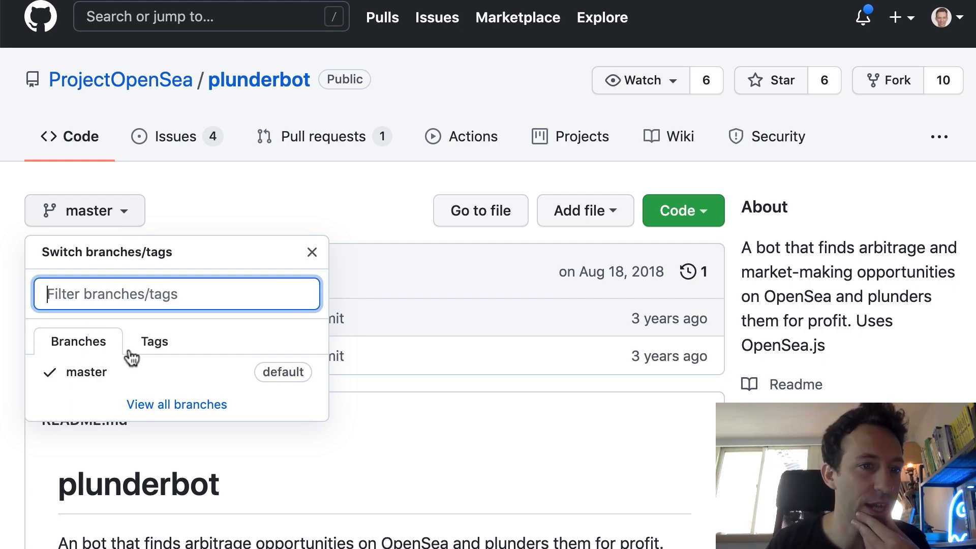
click(154, 341)
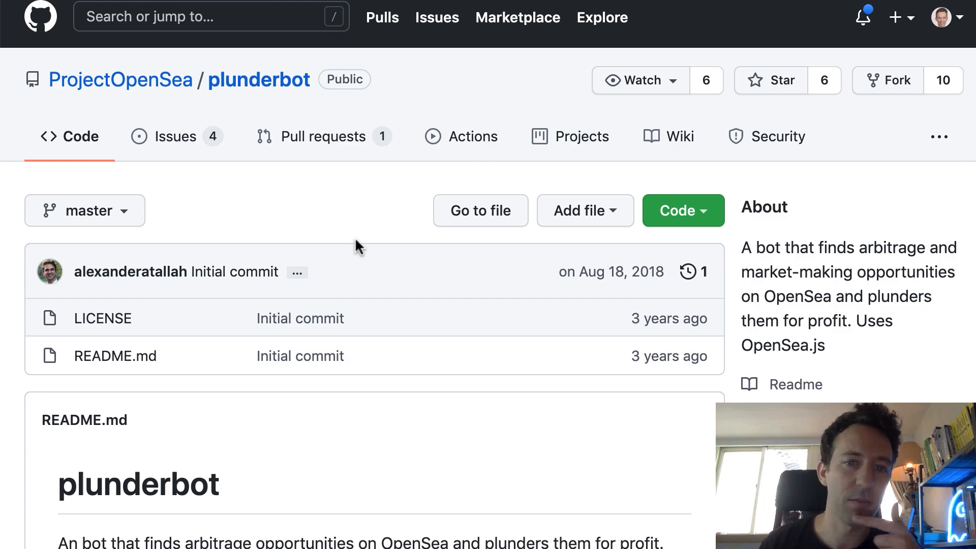
mouse_move(660, 290)
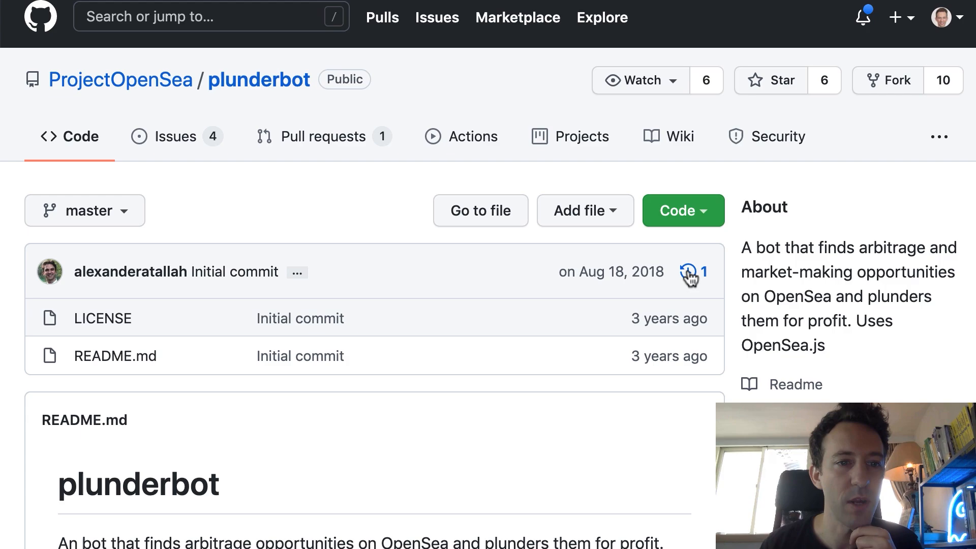
mouse_move(363, 320)
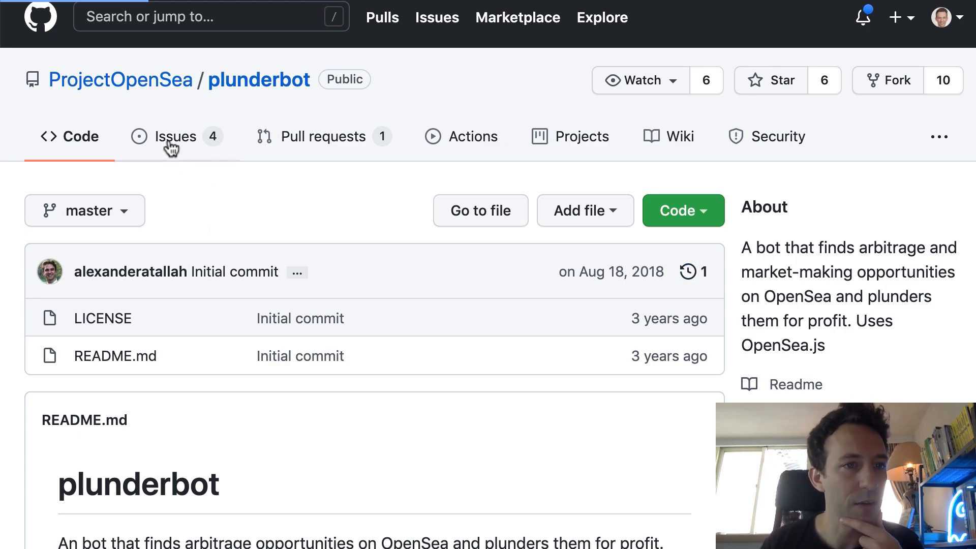
click(176, 137)
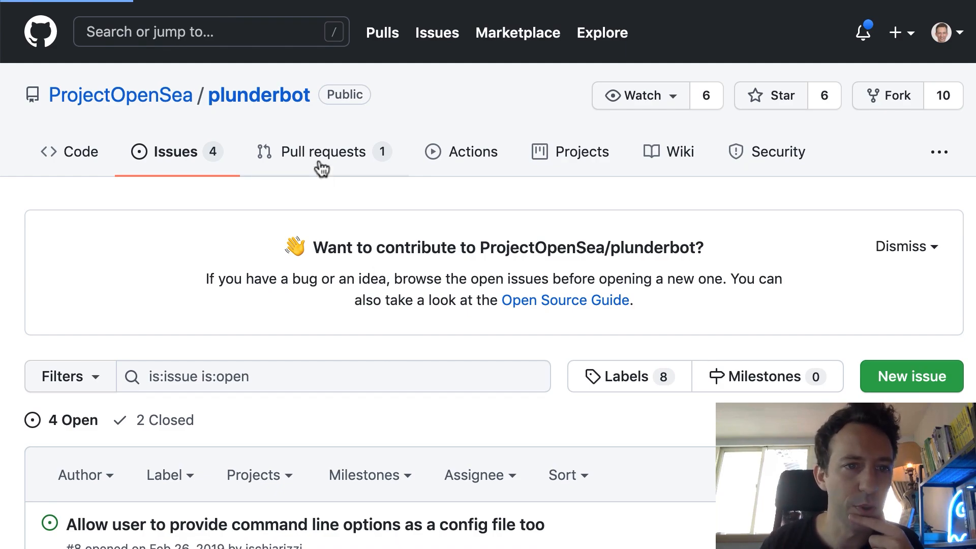
- Open the v0.1.0 release pull request's Files changed and scroll through its nine diffs
click(323, 152)
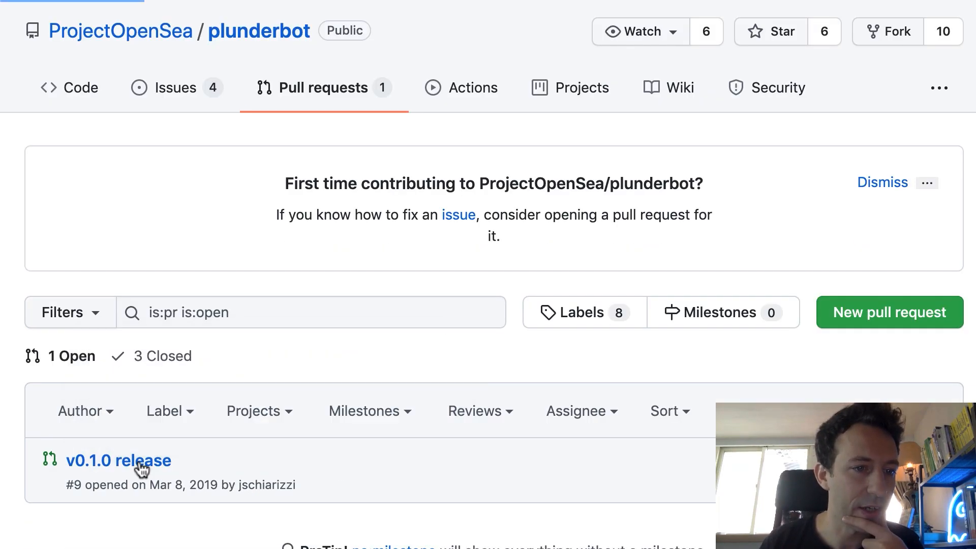
click(121, 461)
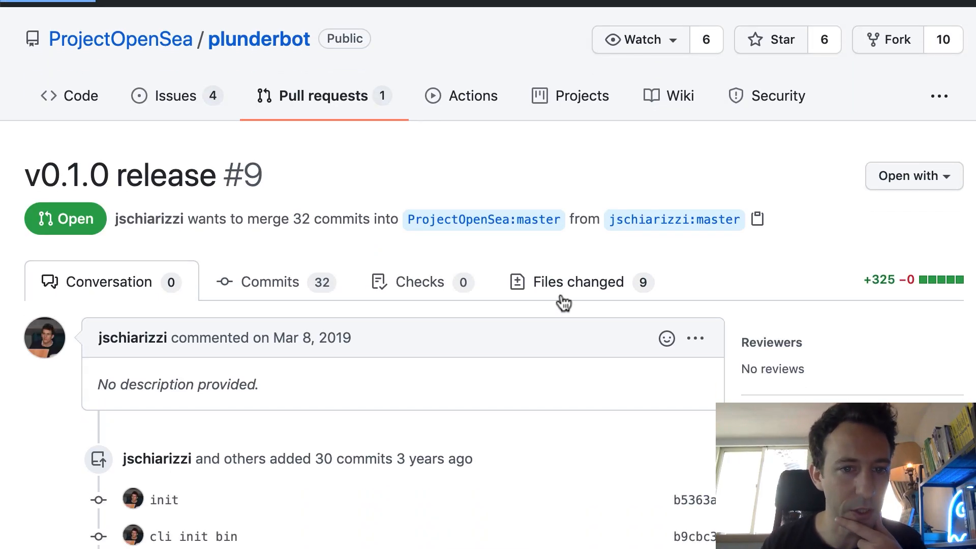
click(578, 282)
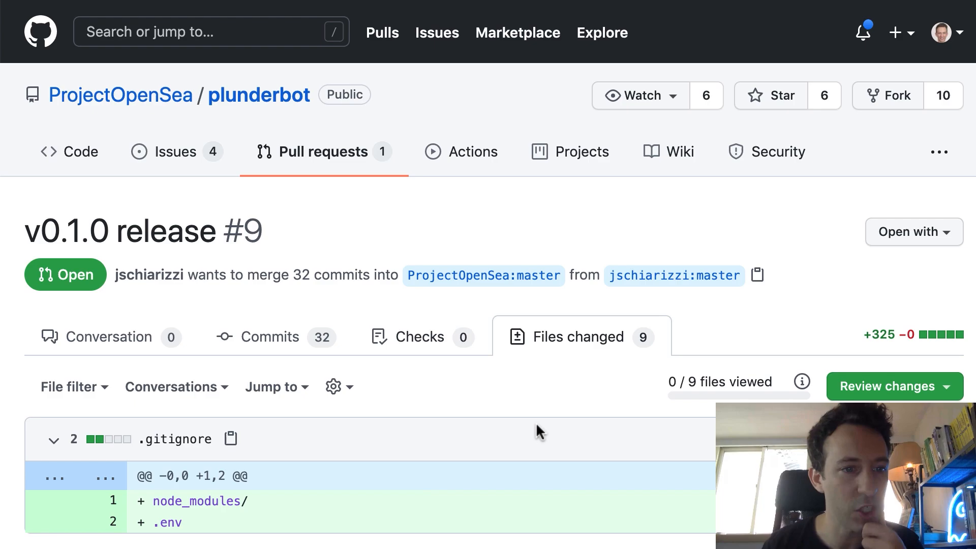
scroll(down, 3)
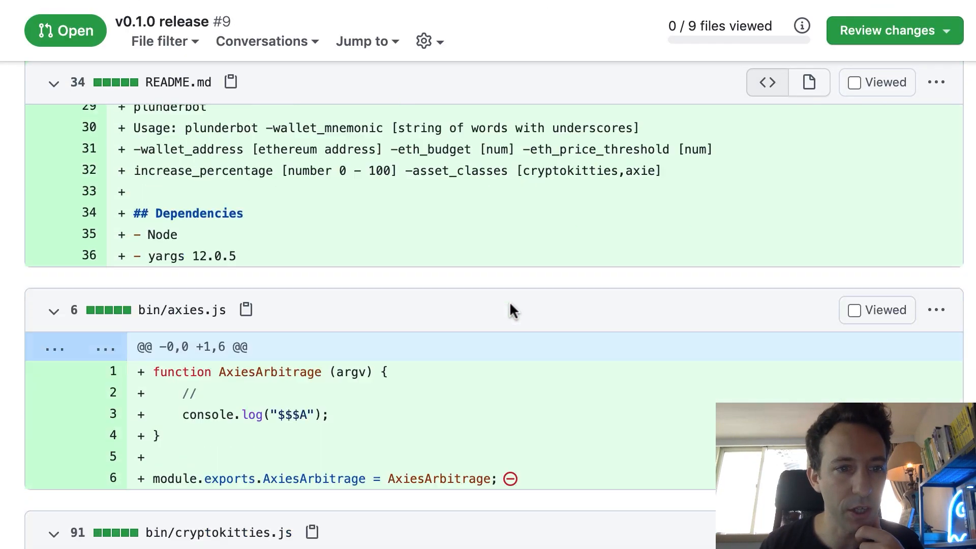
scroll(down, 3)
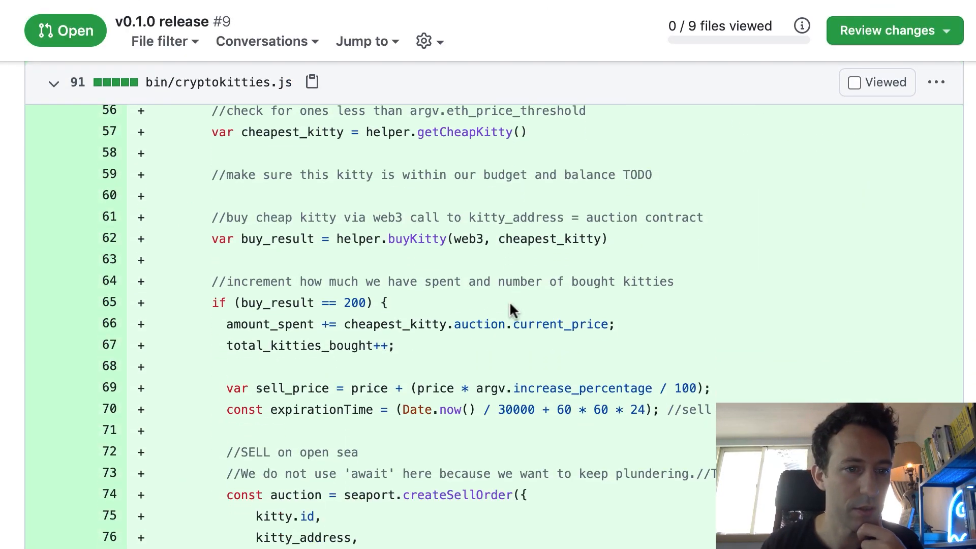
scroll(down, 3)
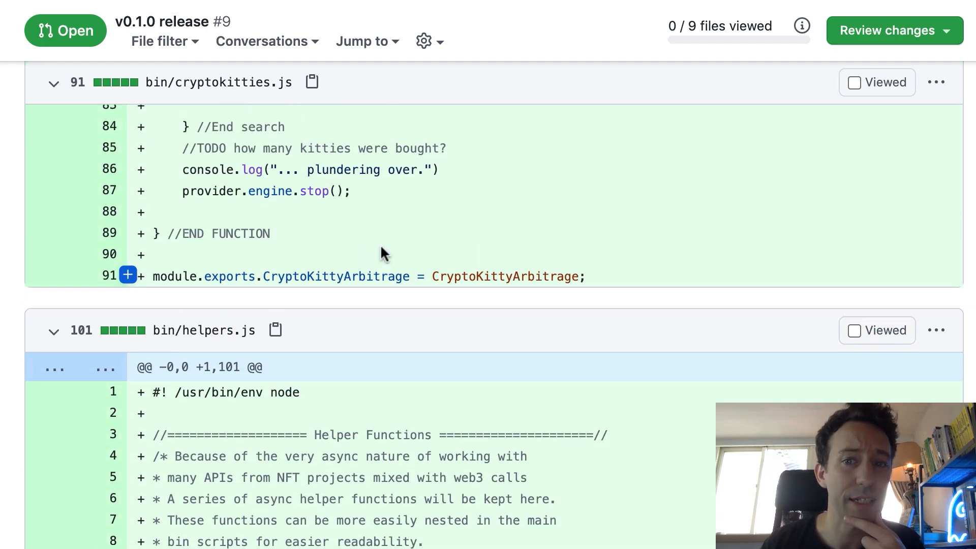
scroll(up, 3)
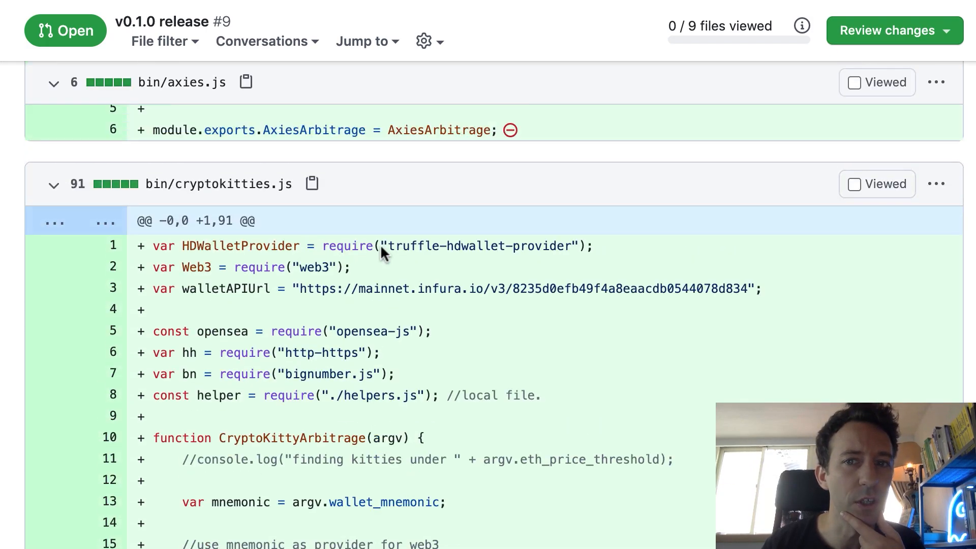
scroll(up, 3)
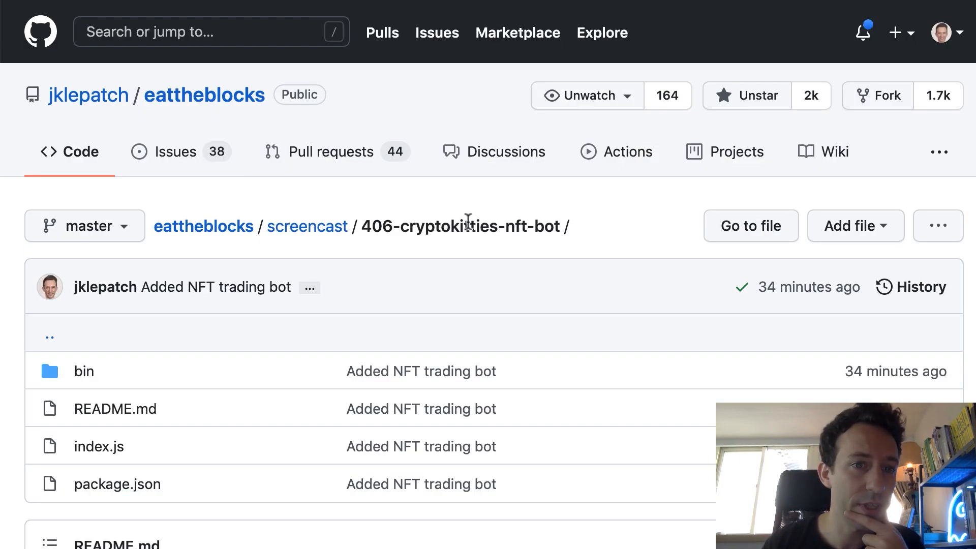
mouse_move(525, 253)
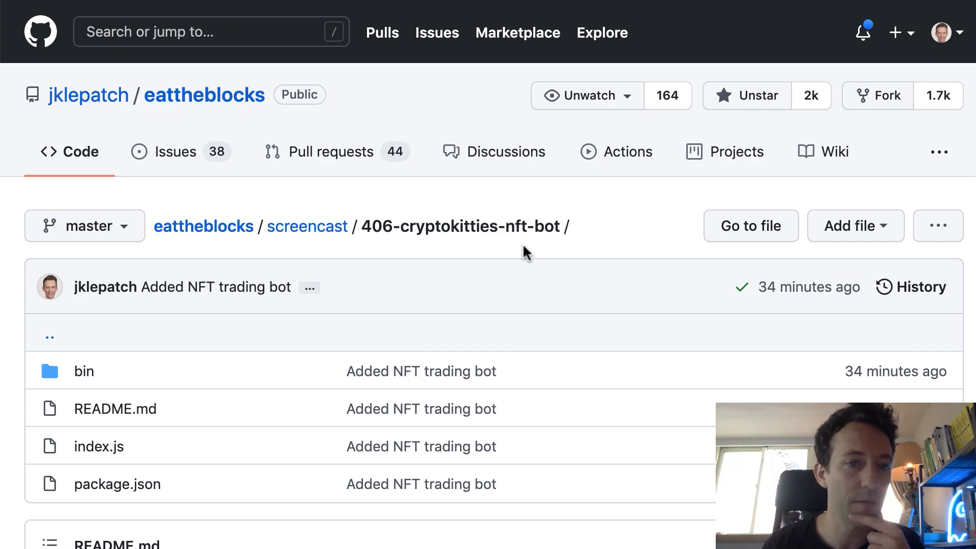
mouse_move(480, 259)
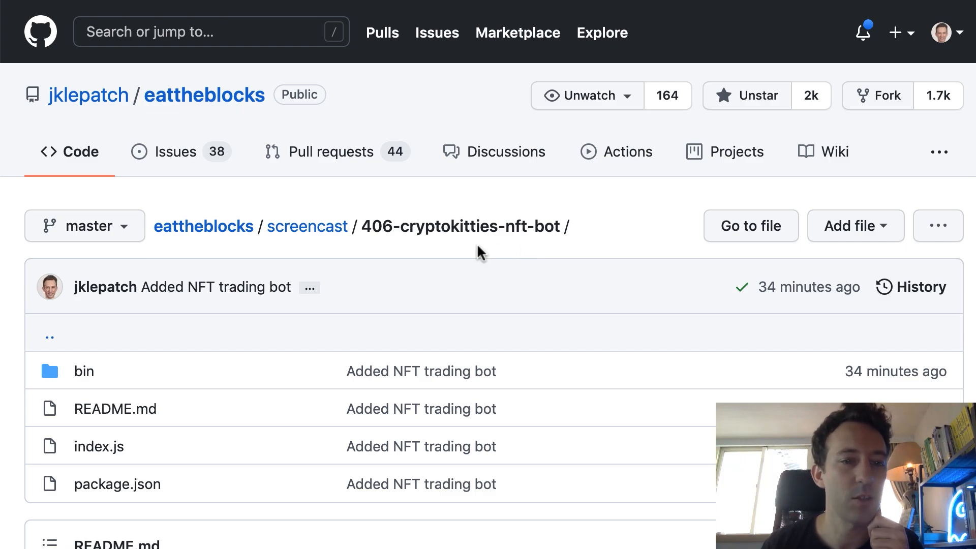
mouse_move(366, 403)
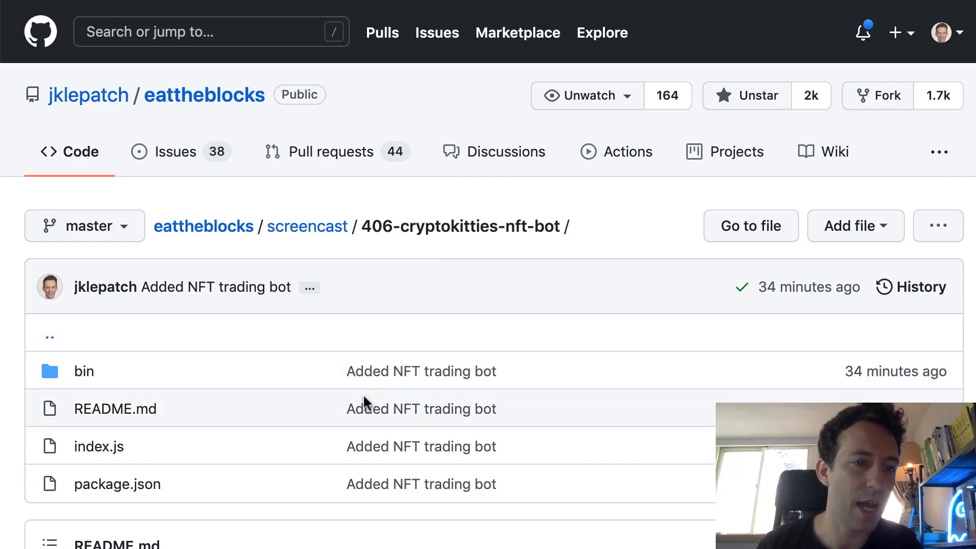
mouse_move(130, 491)
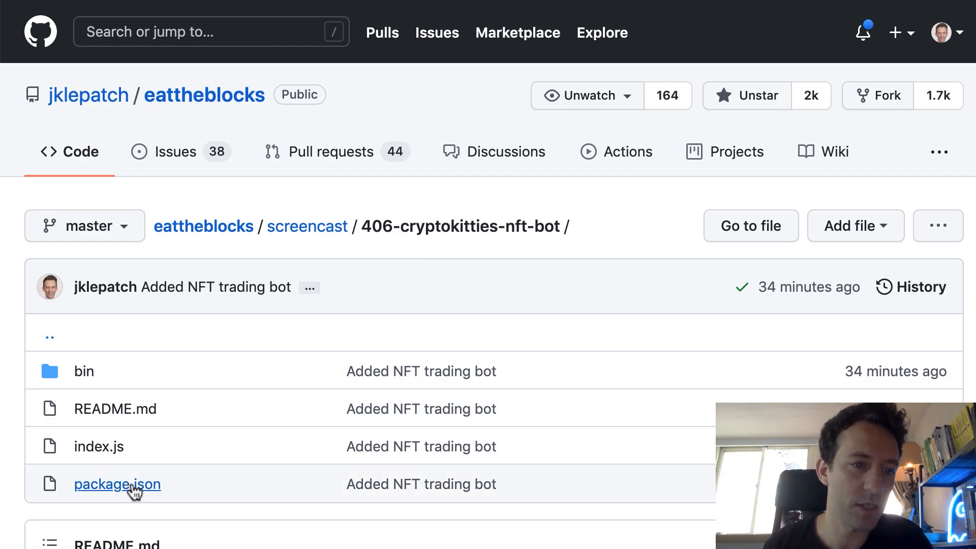
click(117, 485)
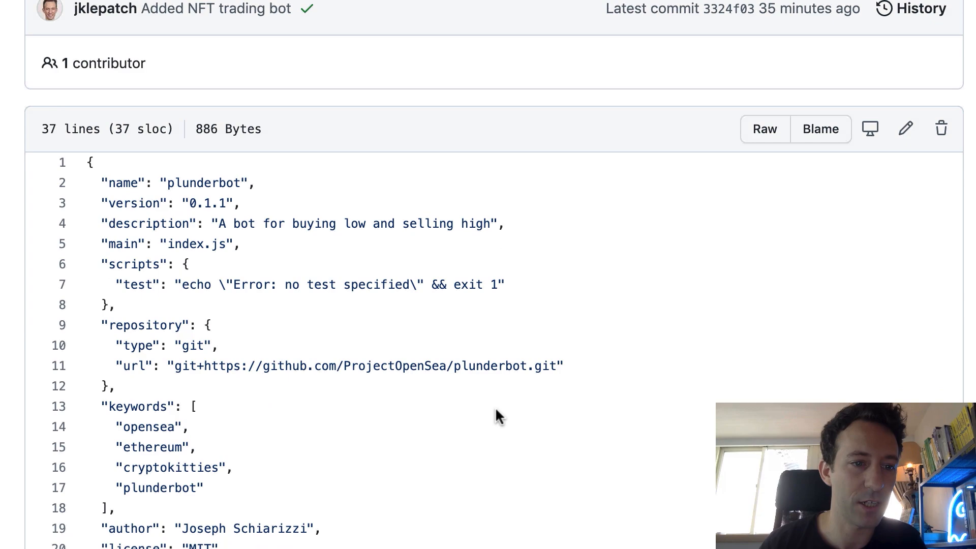
scroll(down, 3)
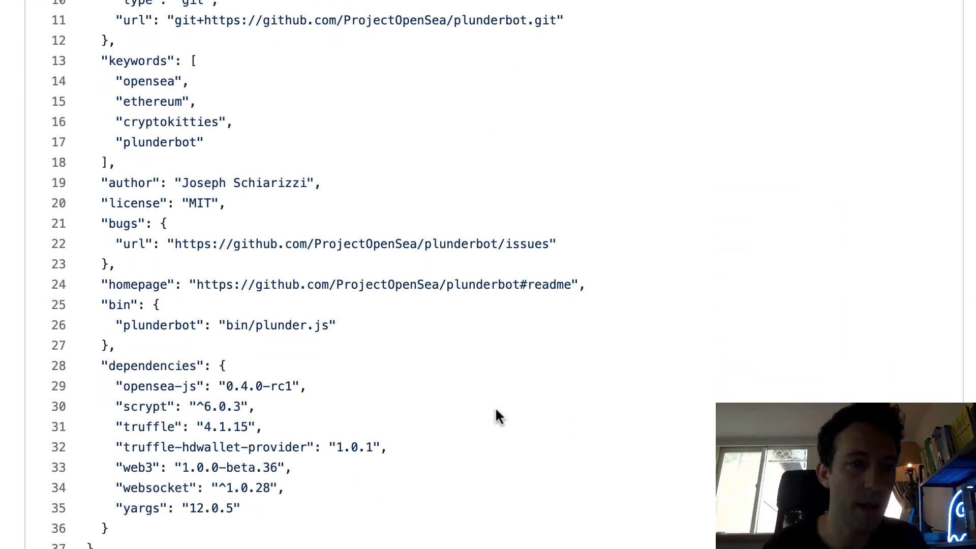
mouse_move(334, 402)
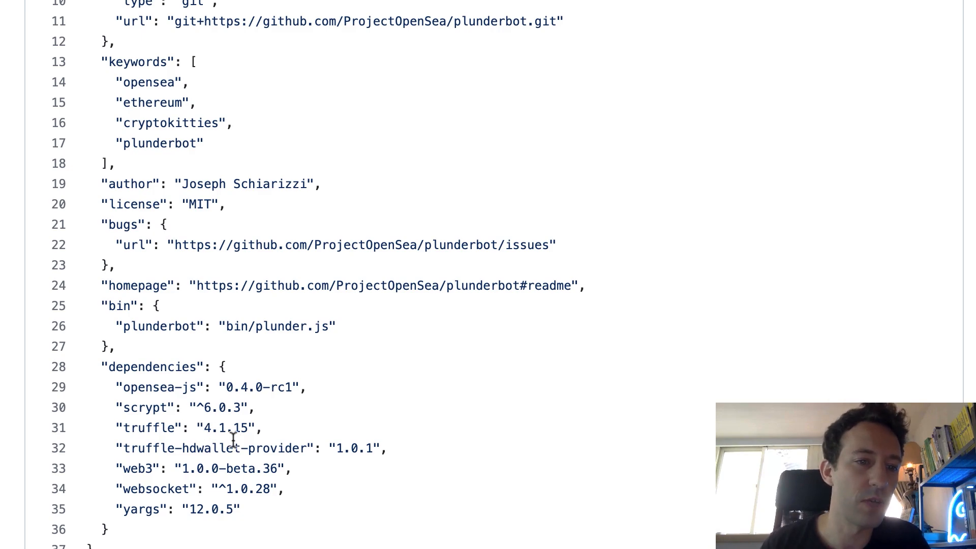
mouse_move(162, 470)
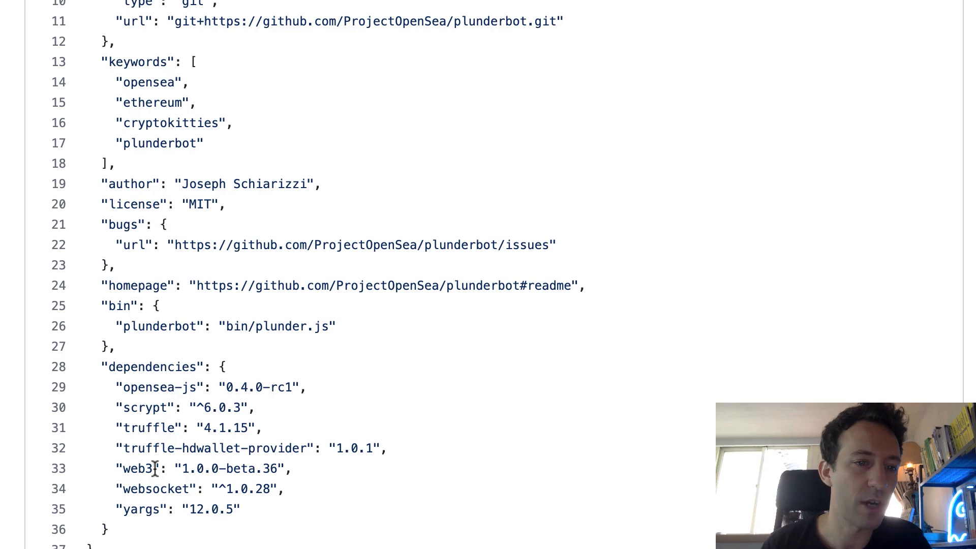
mouse_move(187, 471)
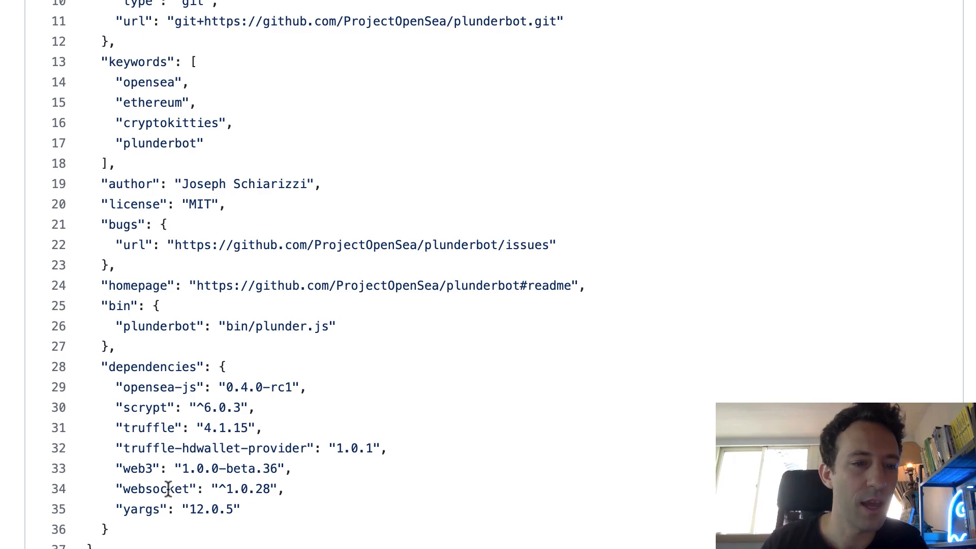
mouse_move(146, 509)
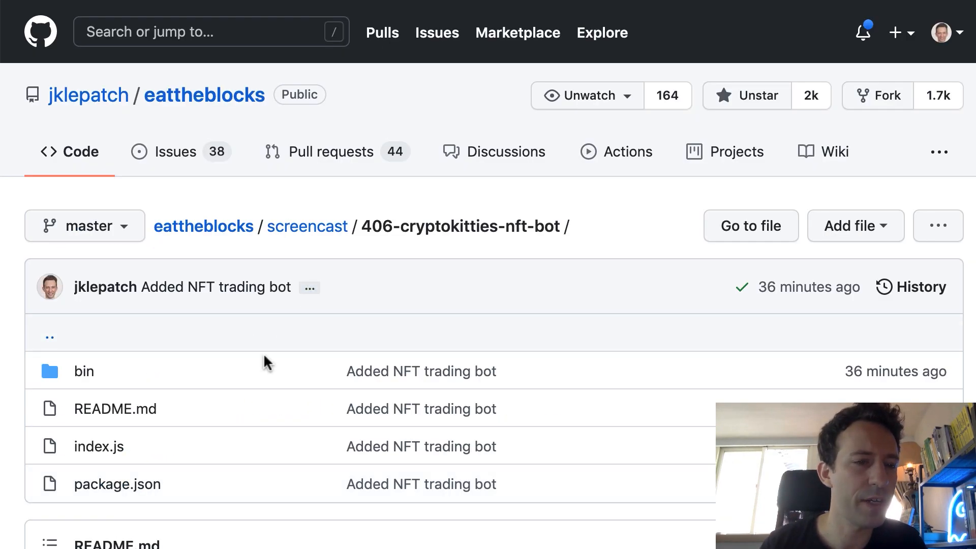
- View axies.js's short AxiesArbitrage stub in the bin folder, then return to the listing
click(99, 446)
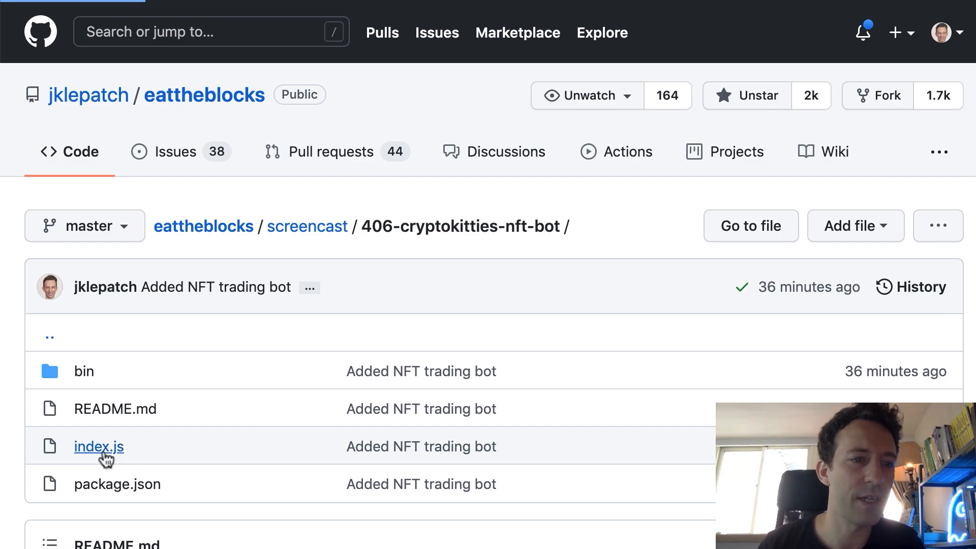
click(98, 446)
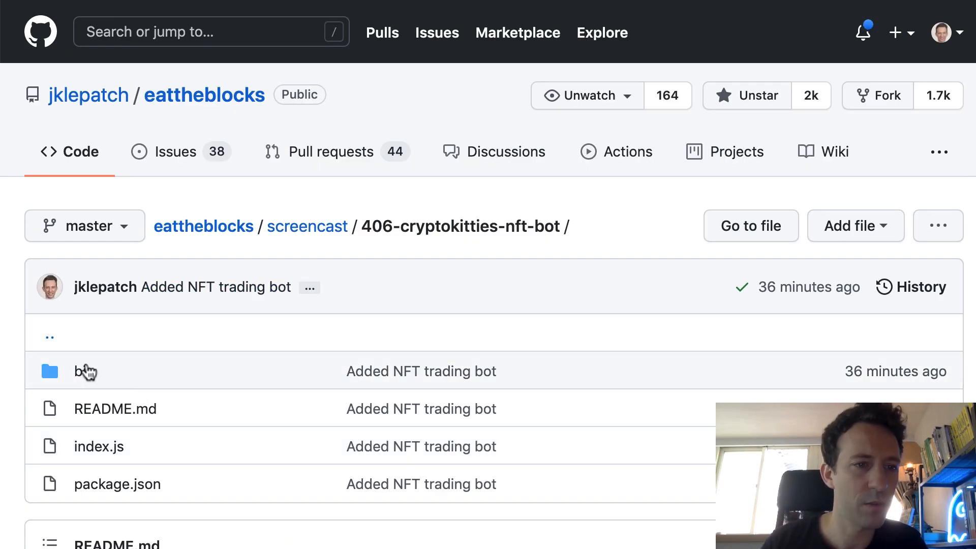
click(79, 371)
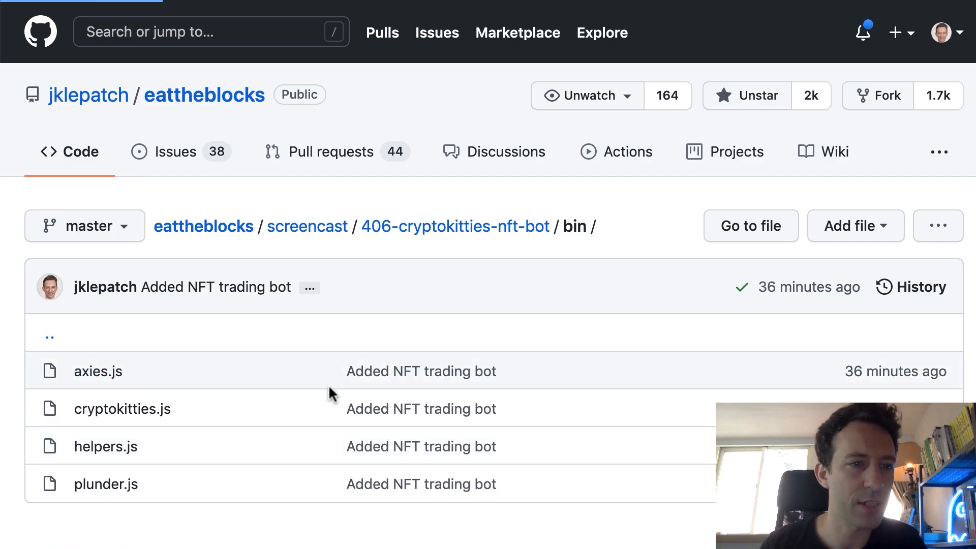
click(97, 371)
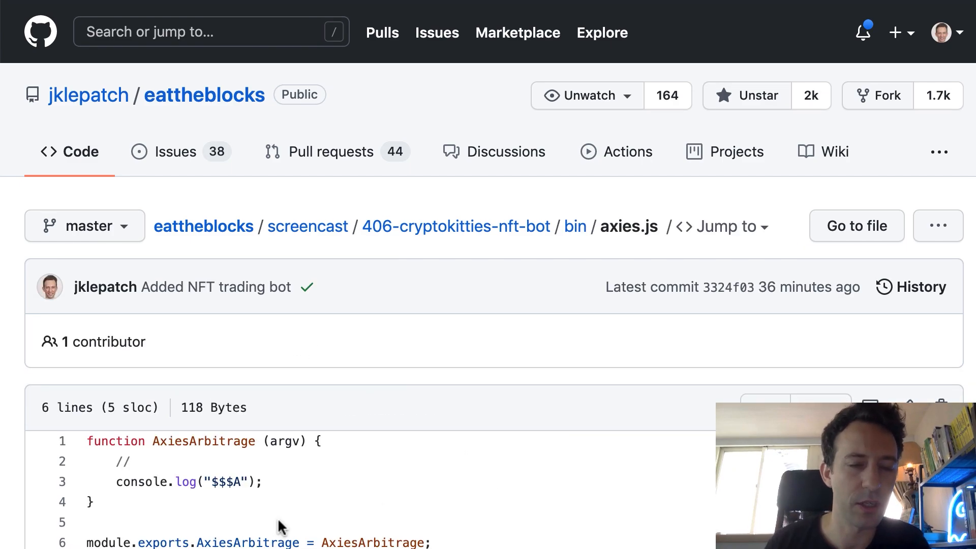
click(576, 226)
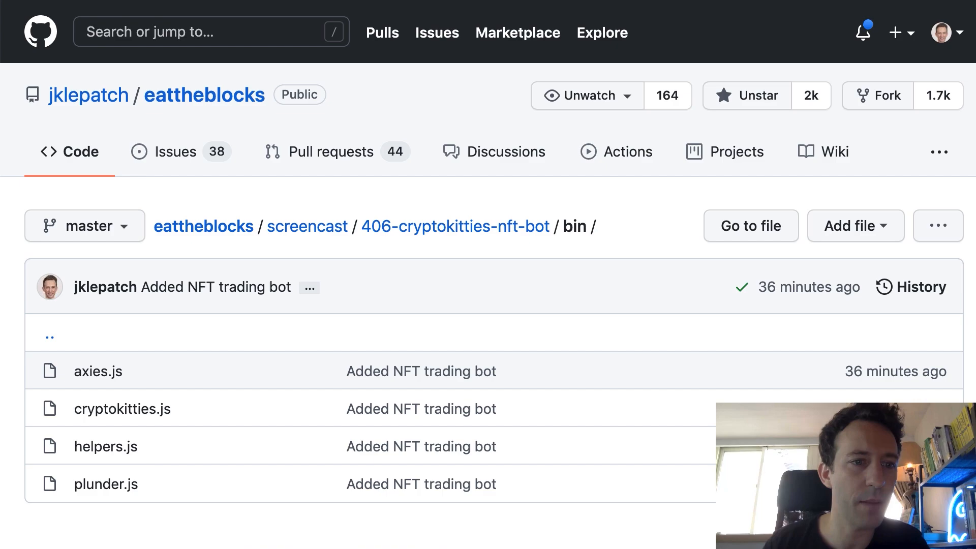
click(122, 409)
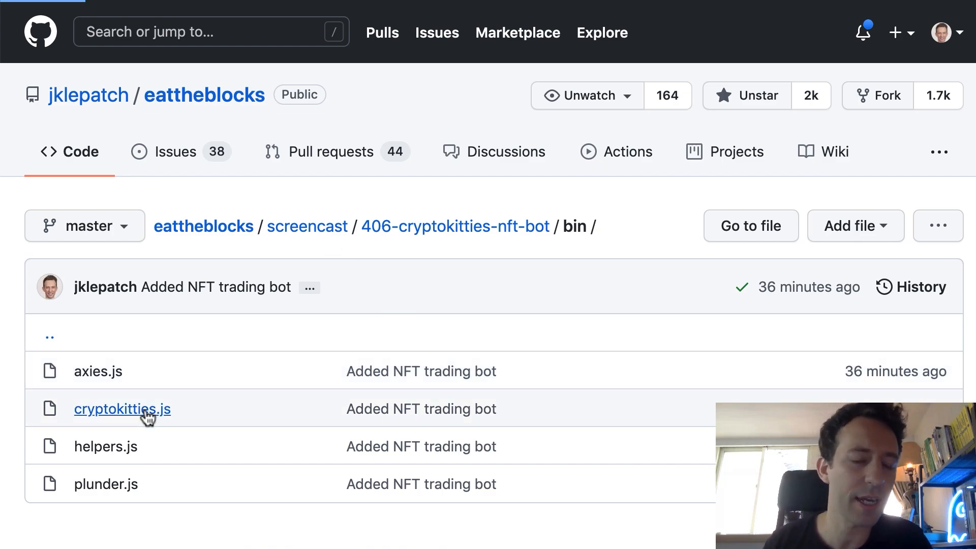
- Read cryptokitties.js's requires, highlight the Infura URL, and review CryptoKittyArbitrage's web3 and OpenSea setup
click(122, 409)
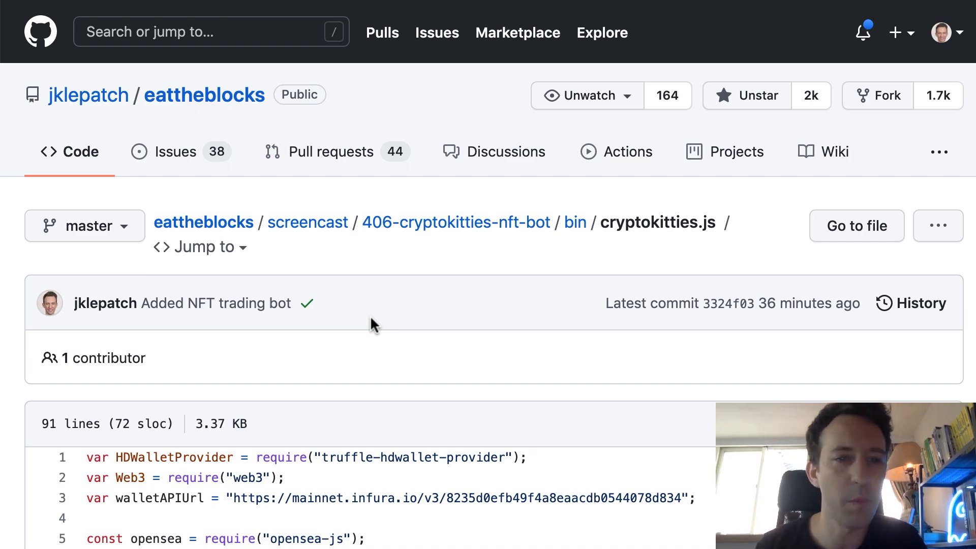
scroll(down, 3)
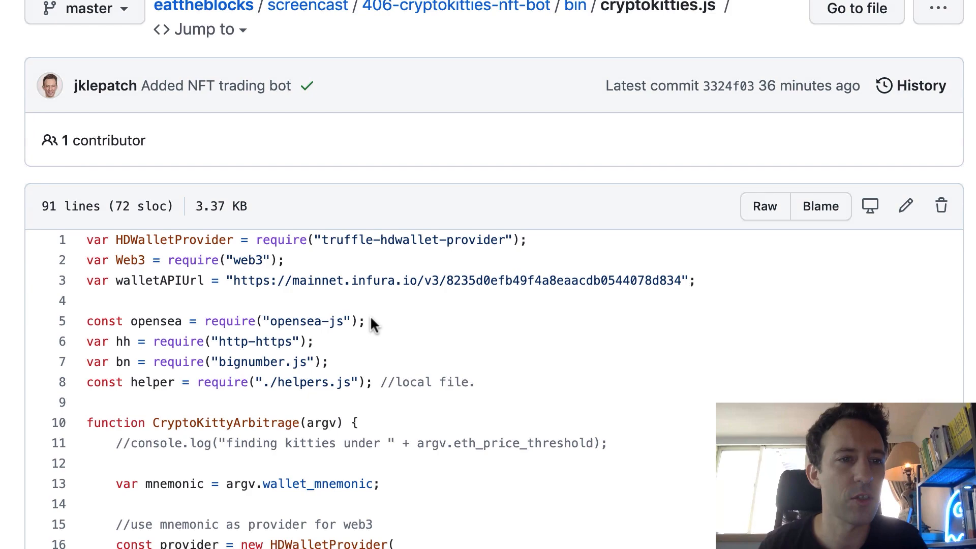
scroll(down, 3)
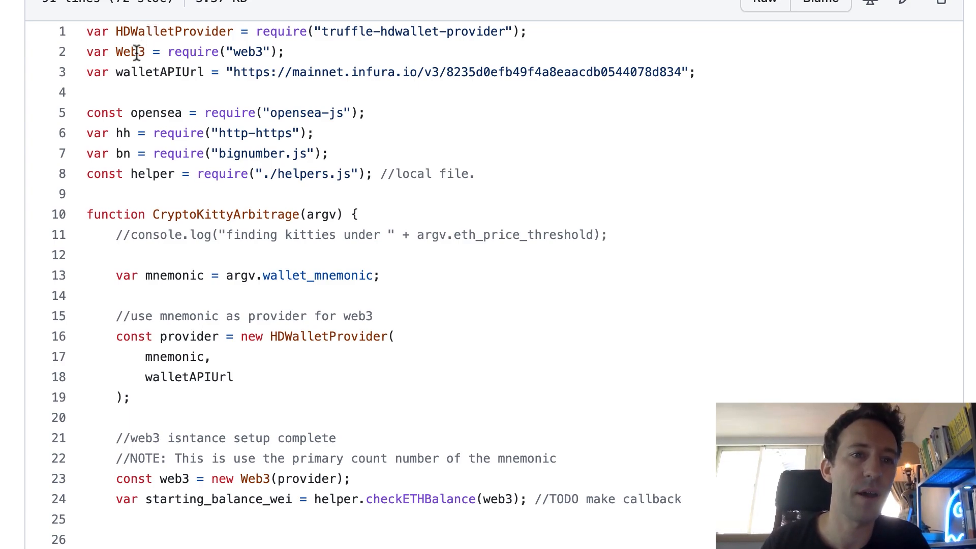
drag(235, 72, 305, 72)
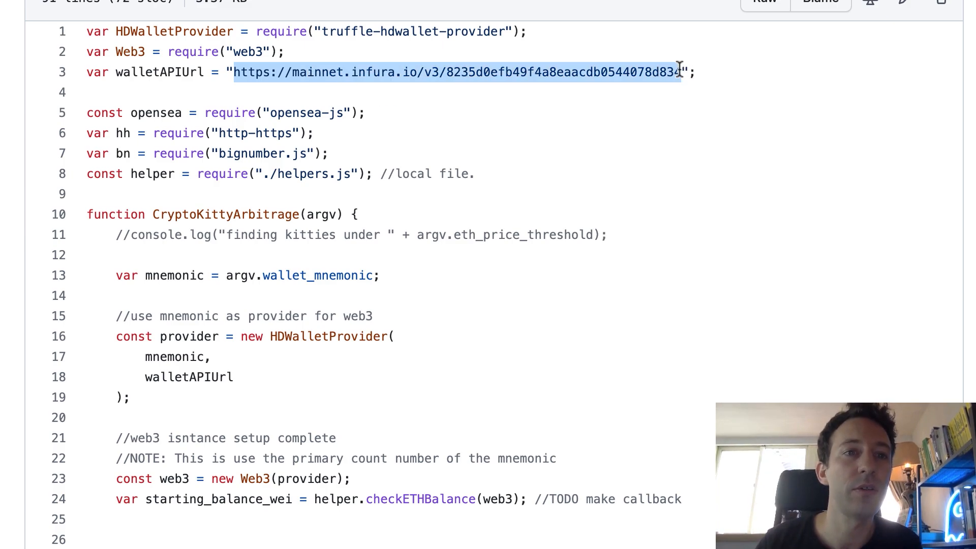
mouse_move(666, 72)
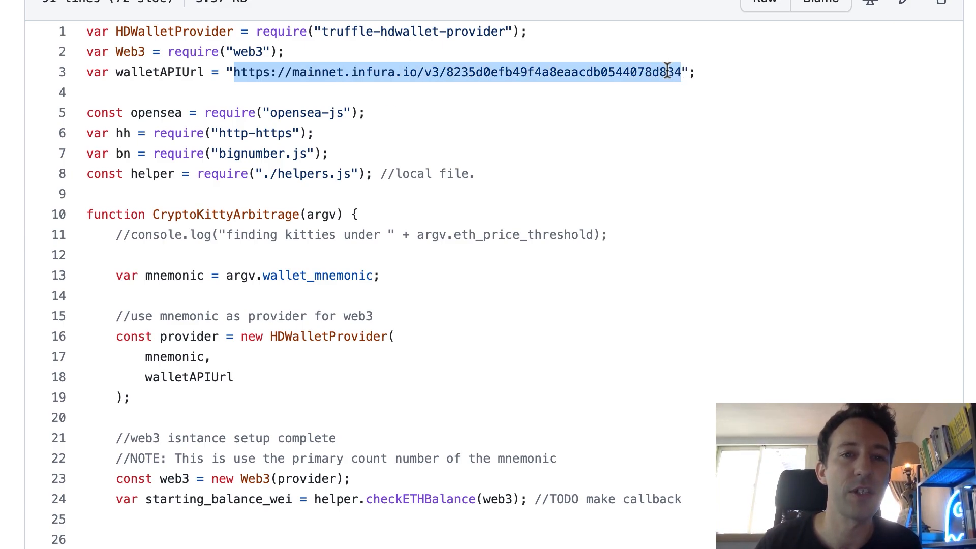
mouse_move(599, 68)
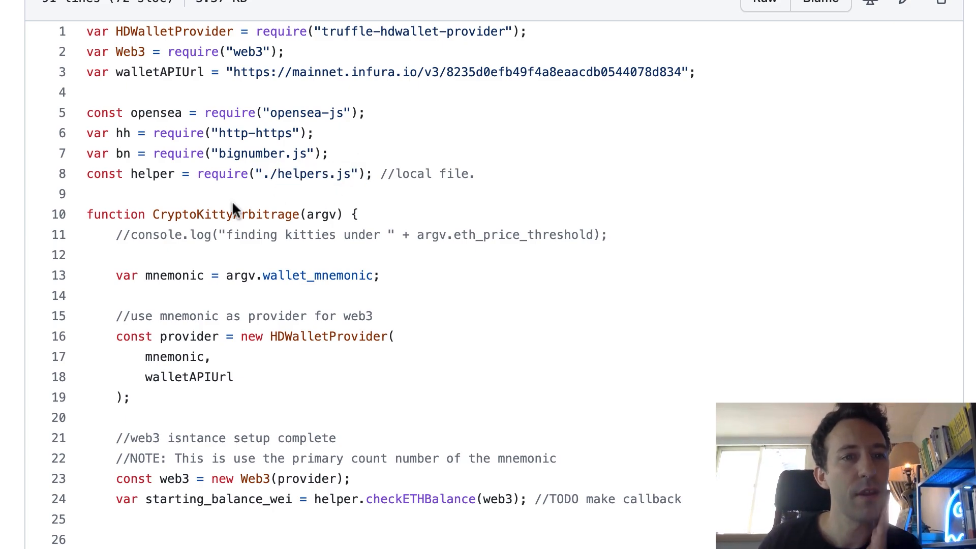
scroll(down, 3)
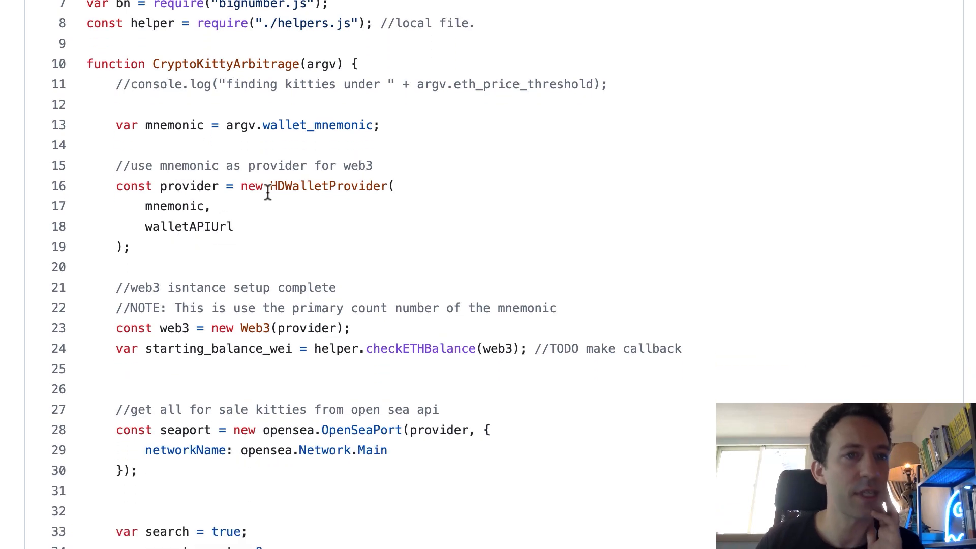
mouse_move(148, 62)
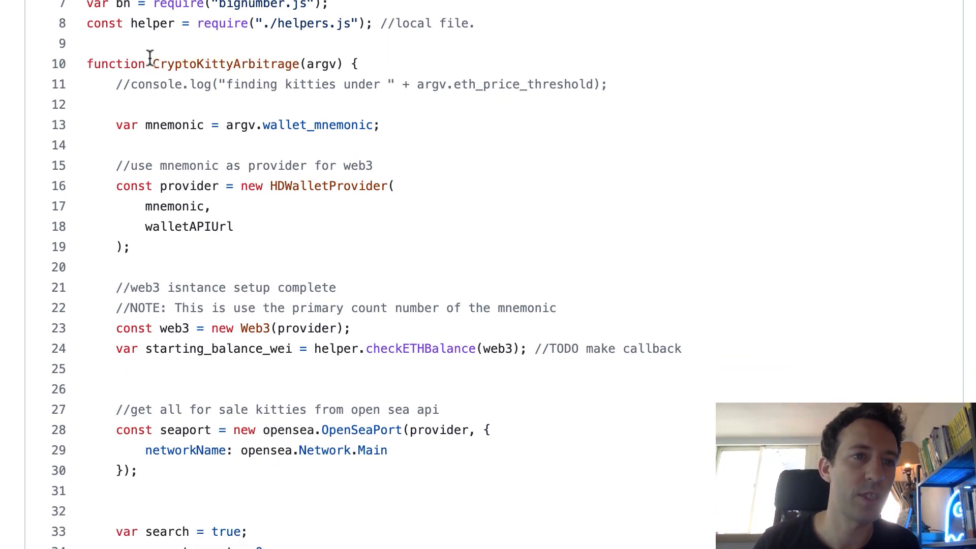
double_click(224, 63)
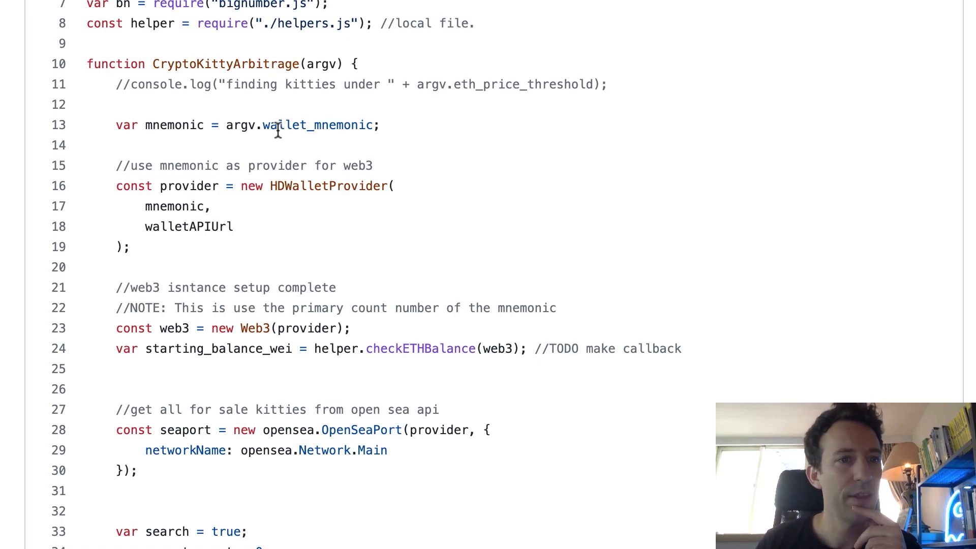
double_click(188, 186)
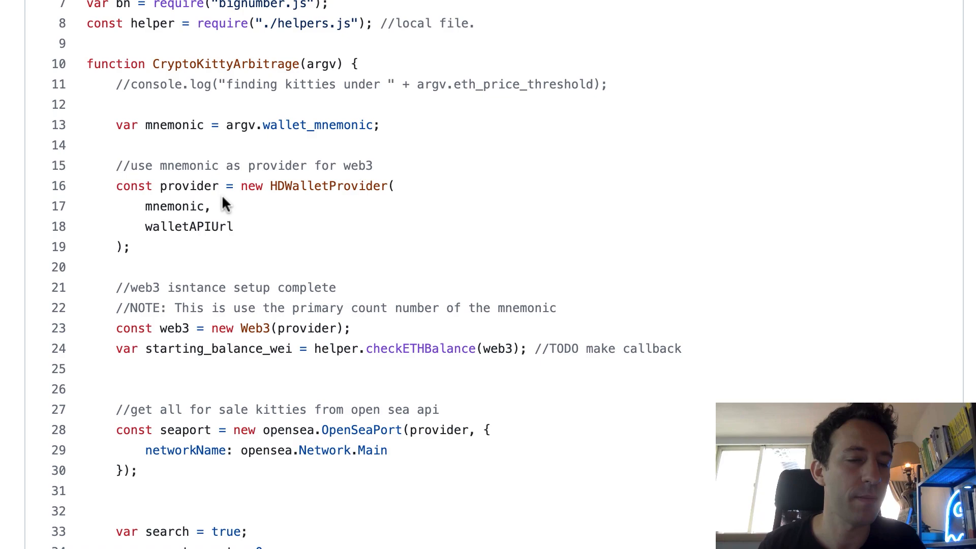
scroll(down, 3)
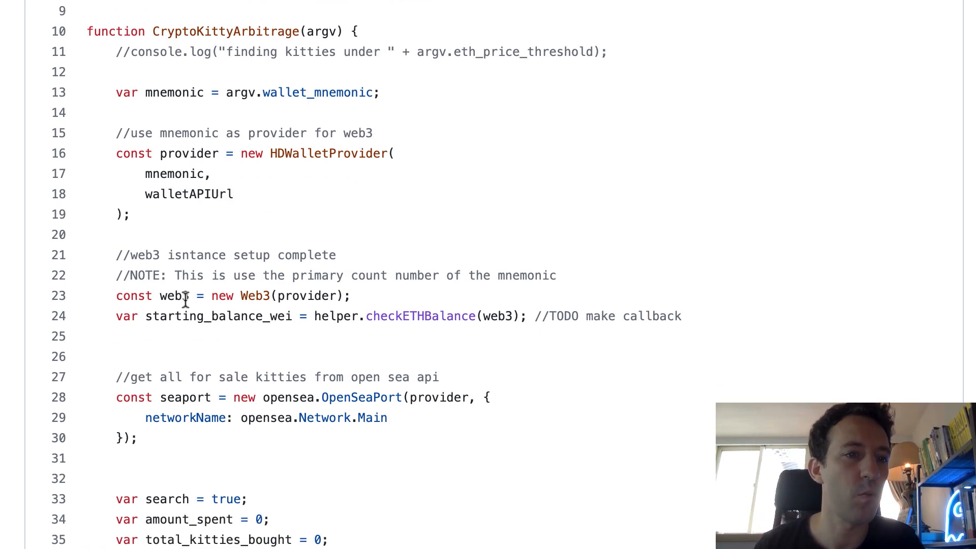
scroll(down, 3)
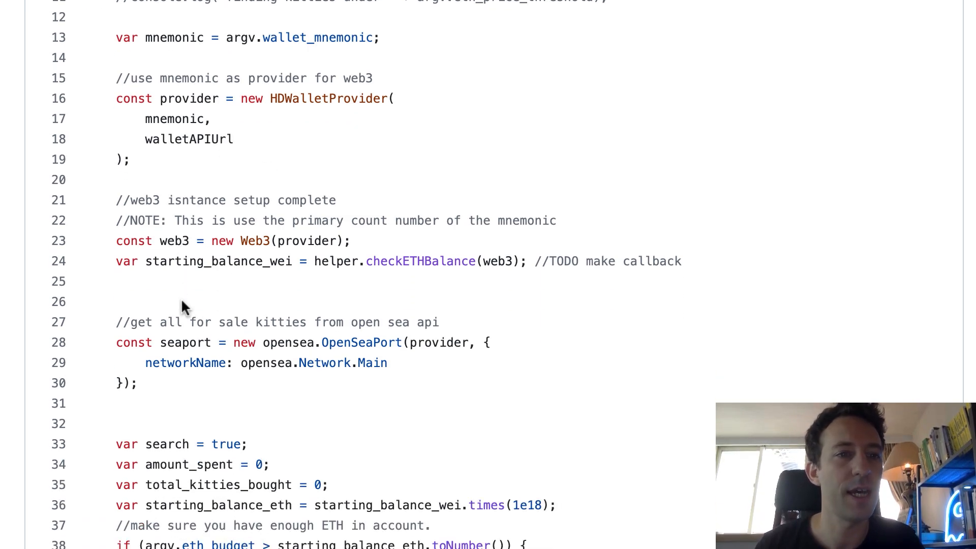
mouse_move(181, 277)
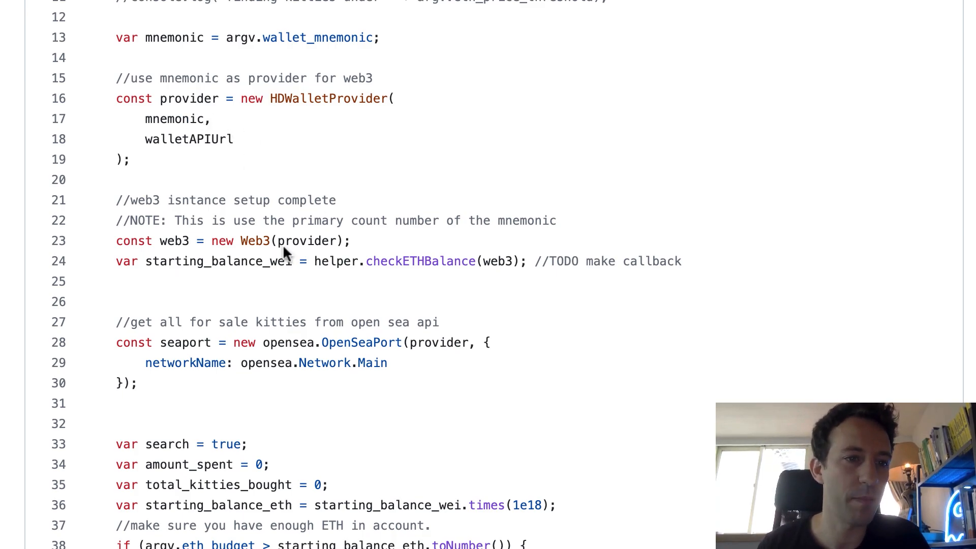
scroll(down, 3)
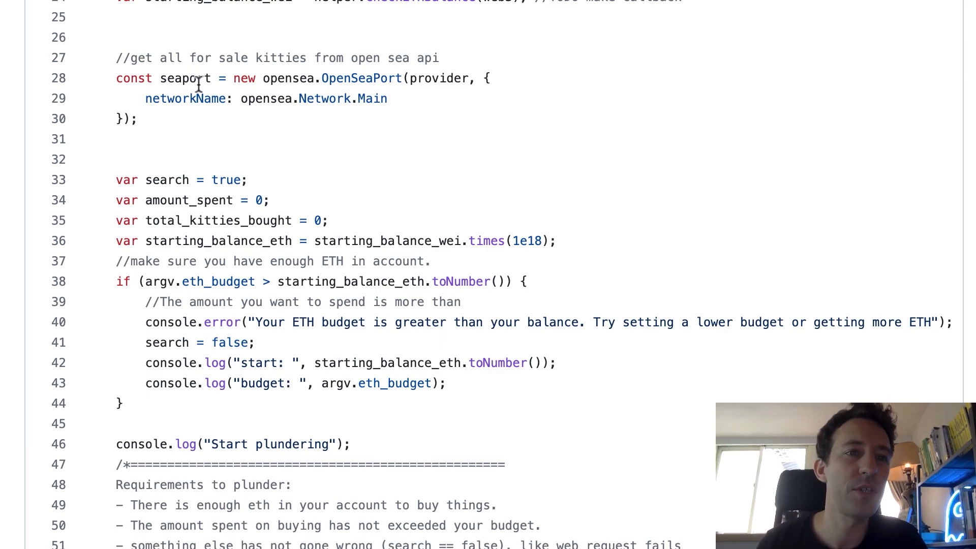
mouse_move(275, 78)
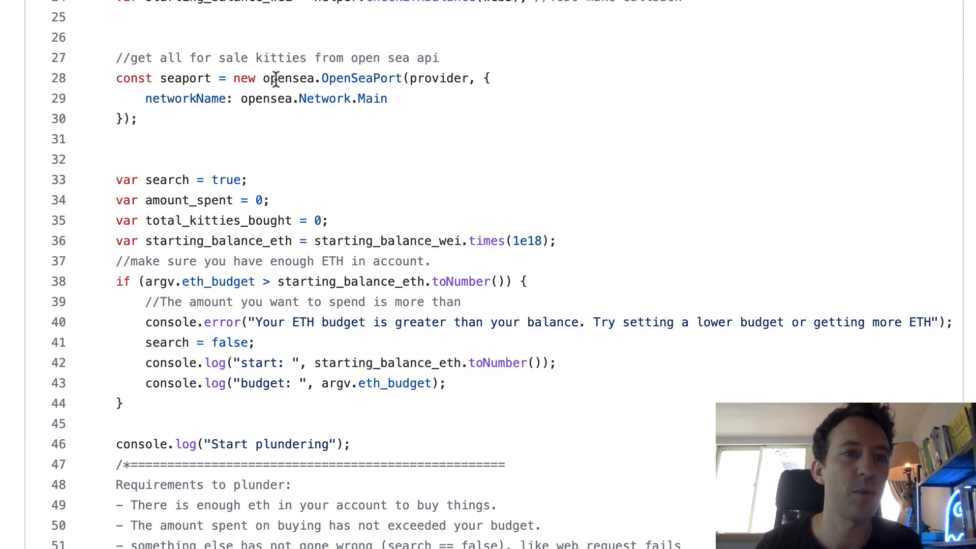
scroll(down, 3)
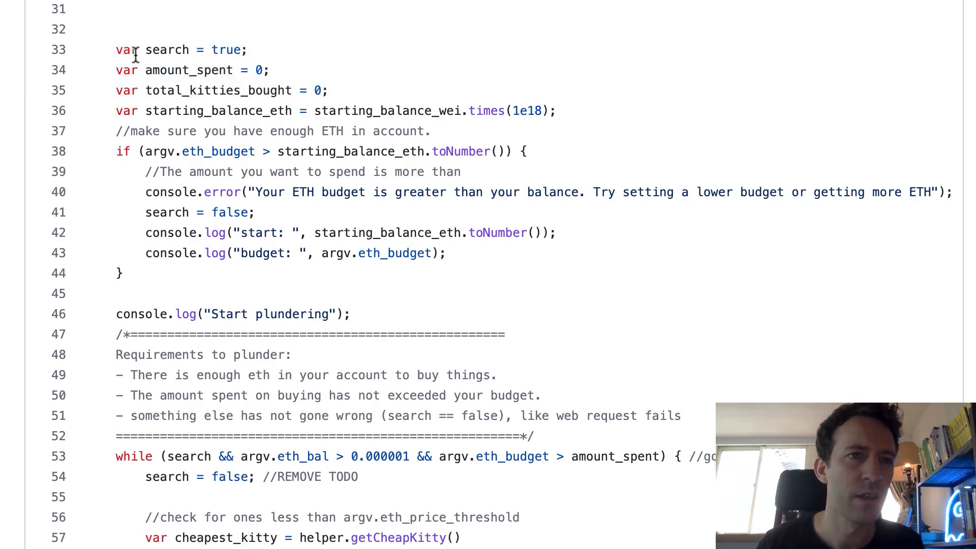
mouse_move(144, 17)
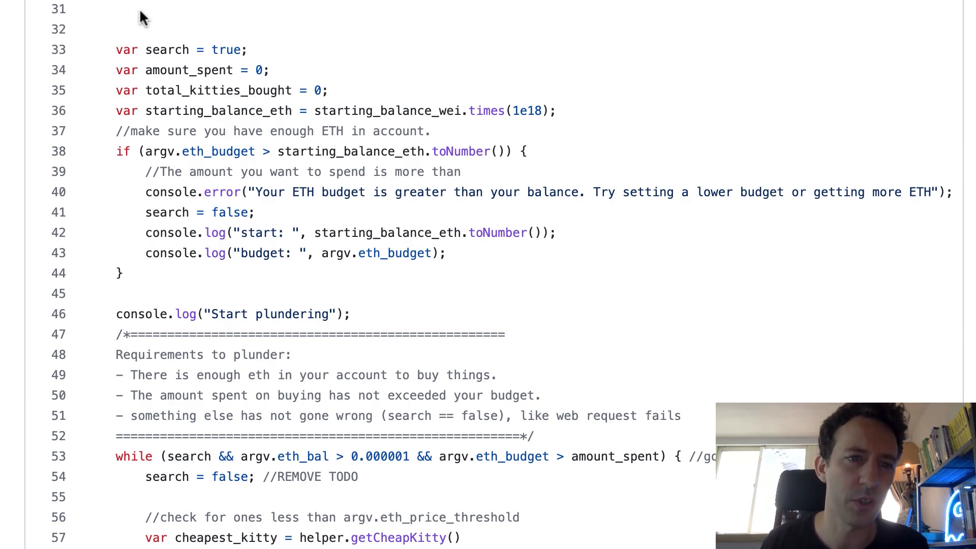
mouse_move(159, 43)
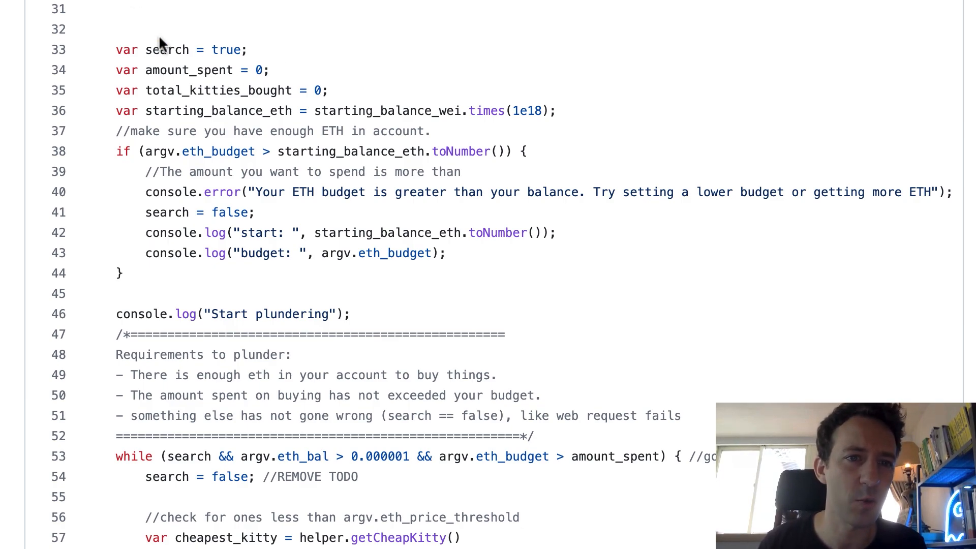
mouse_move(329, 126)
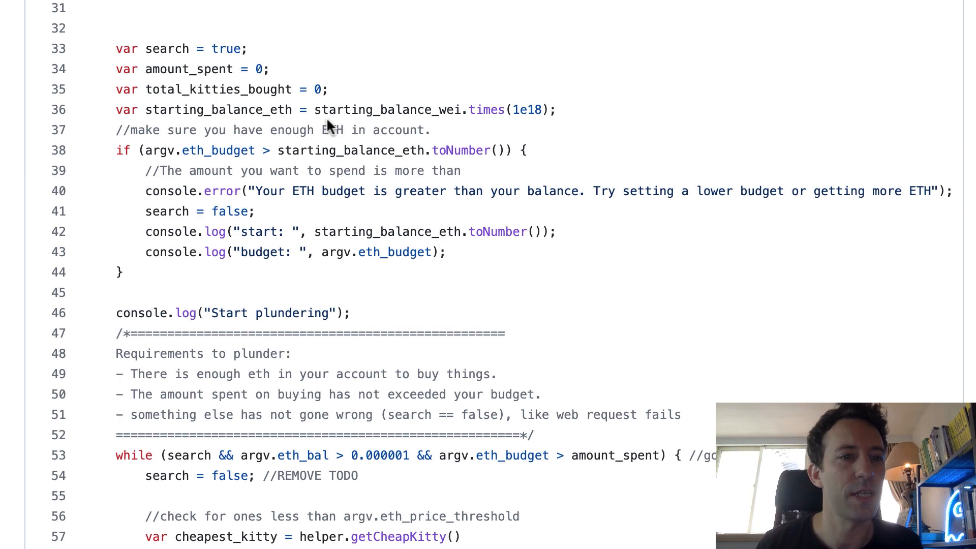
- Read down to the buyKitty call, the buy_result 200 spending update and createSellOrder
scroll(down, 3)
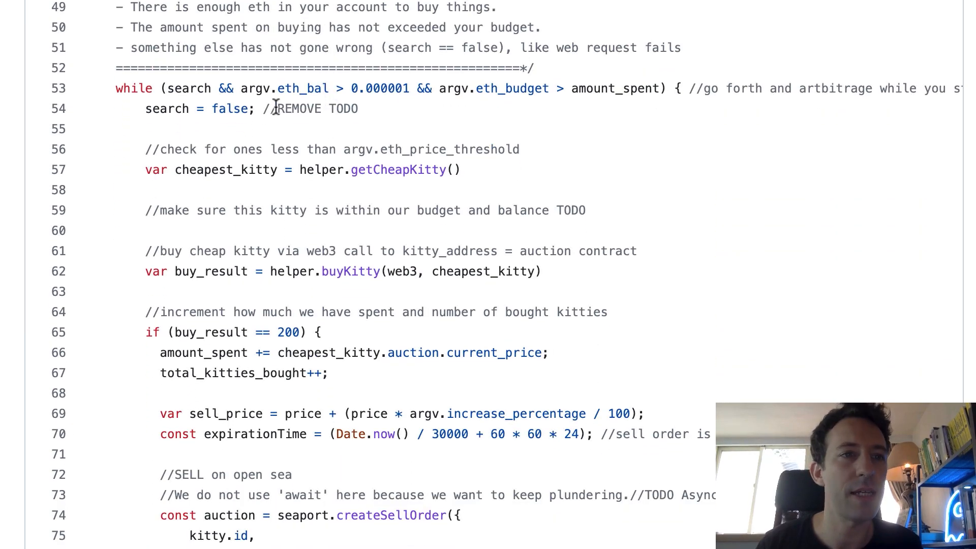
drag(114, 88, 666, 88)
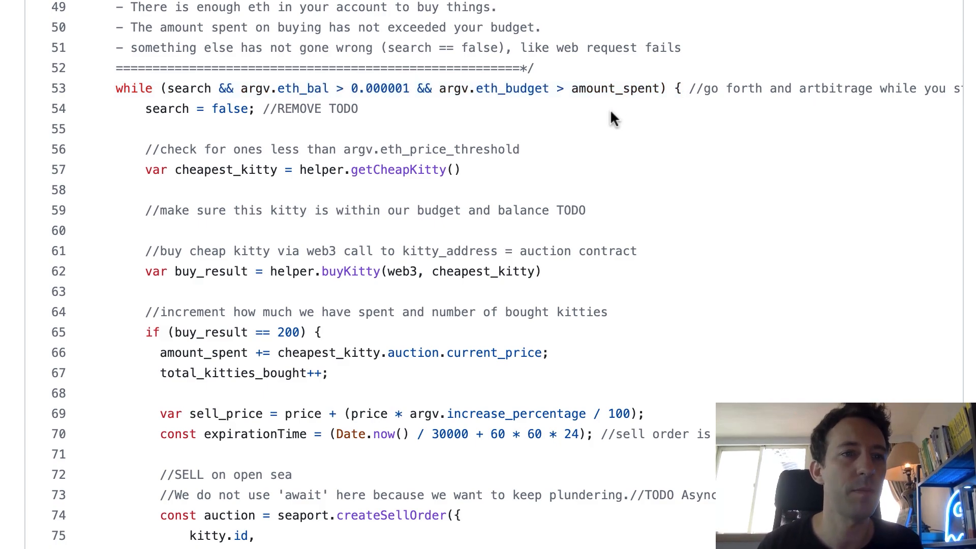
mouse_move(504, 117)
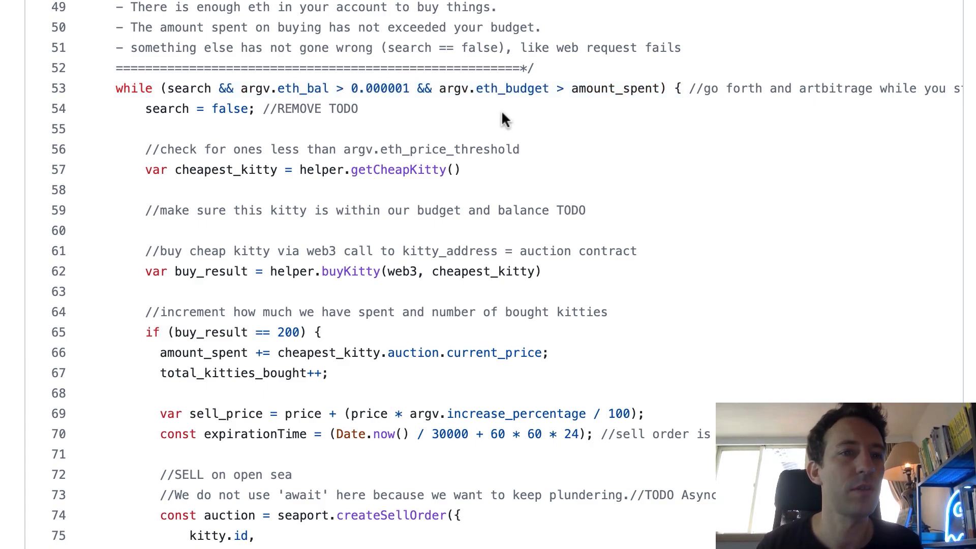
scroll(down, 3)
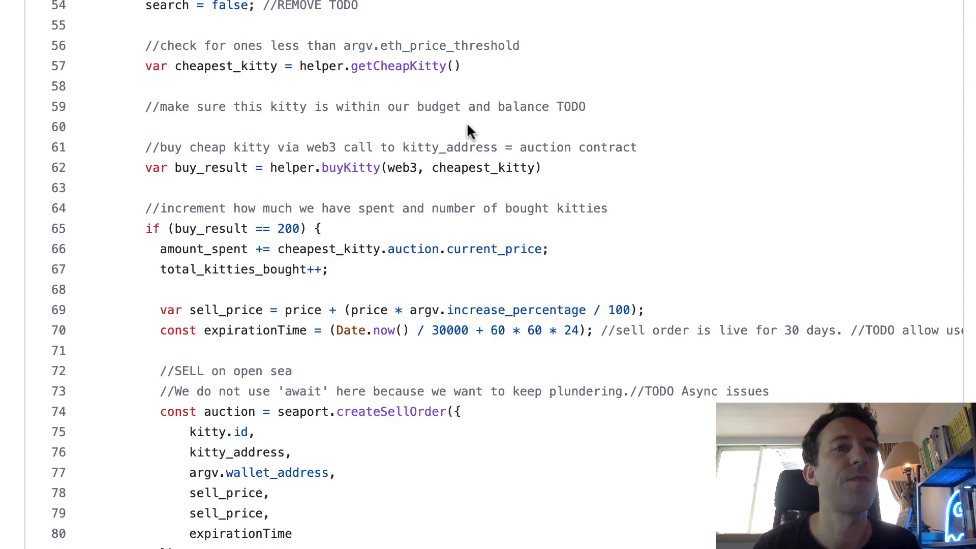
double_click(370, 66)
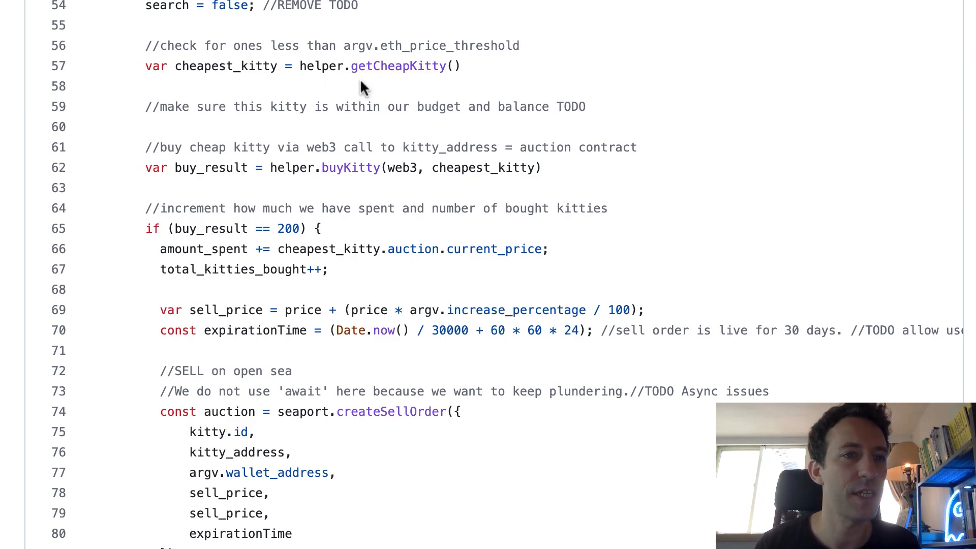
scroll(down, 3)
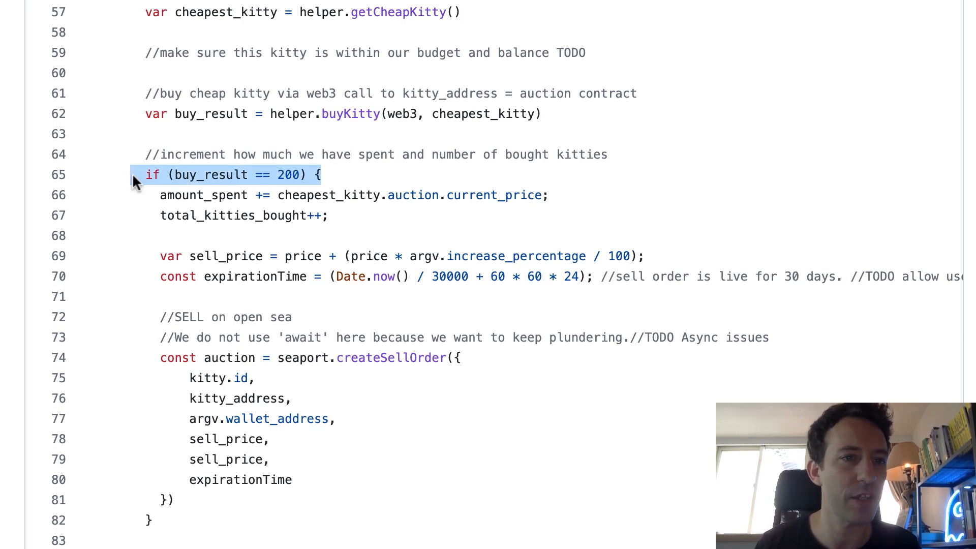
scroll(down, 3)
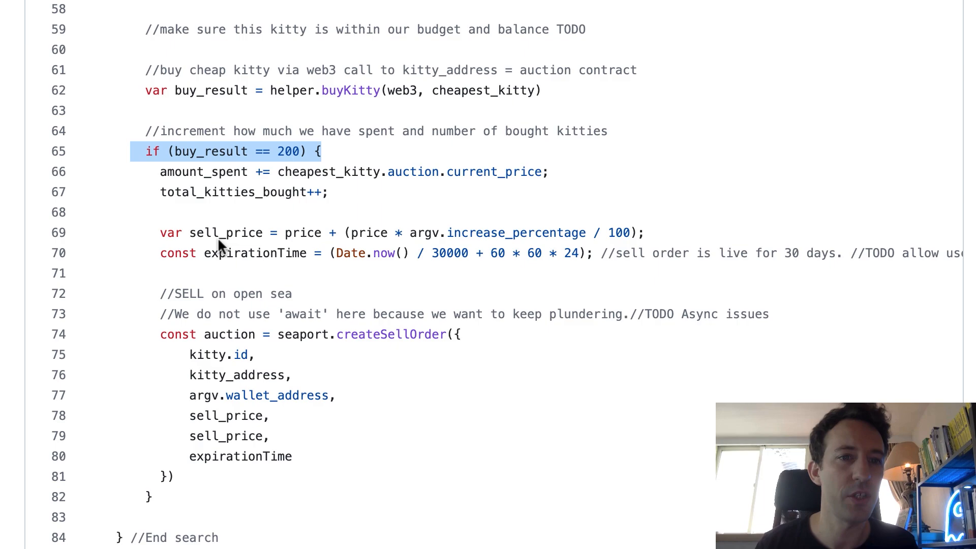
mouse_move(553, 222)
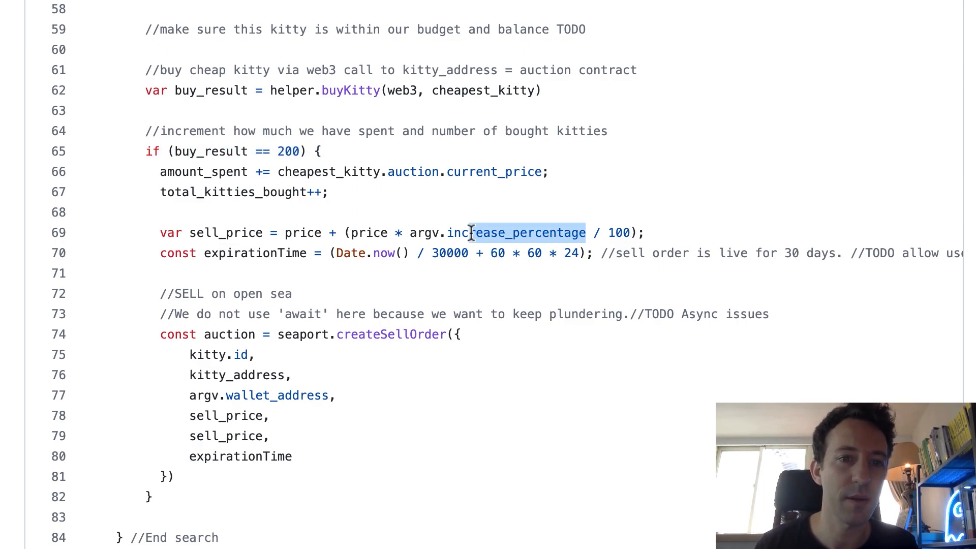
- Read further through the current file, selecting words in the code
scroll(down, 3)
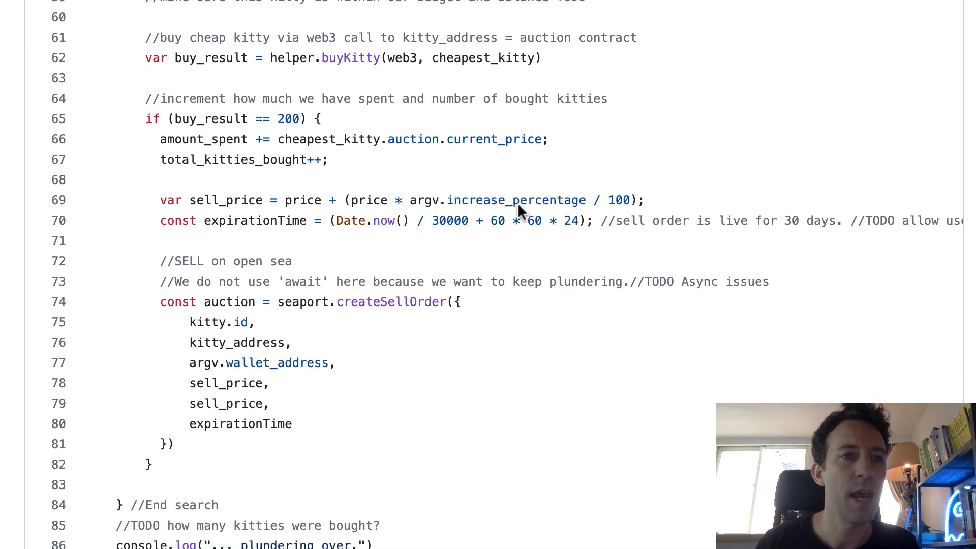
mouse_move(291, 220)
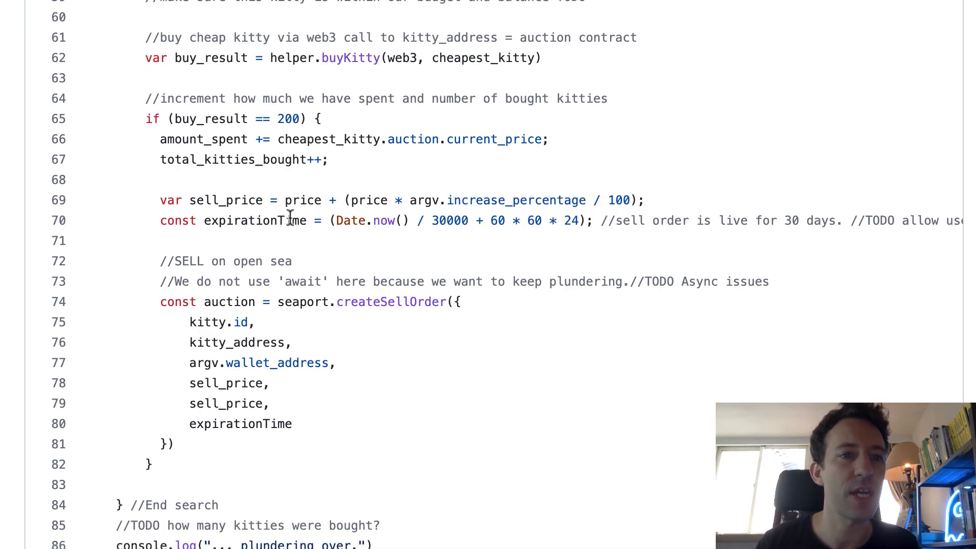
double_click(258, 221)
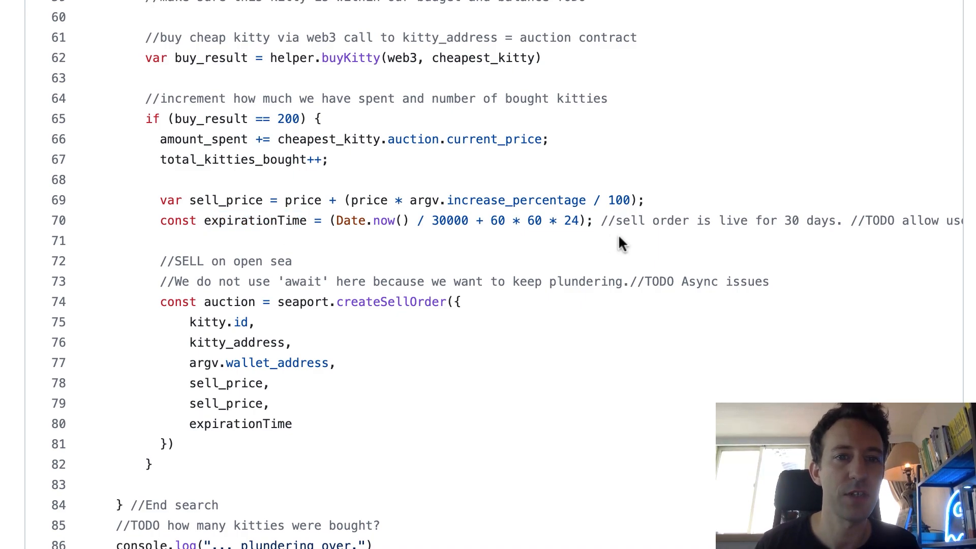
mouse_move(578, 248)
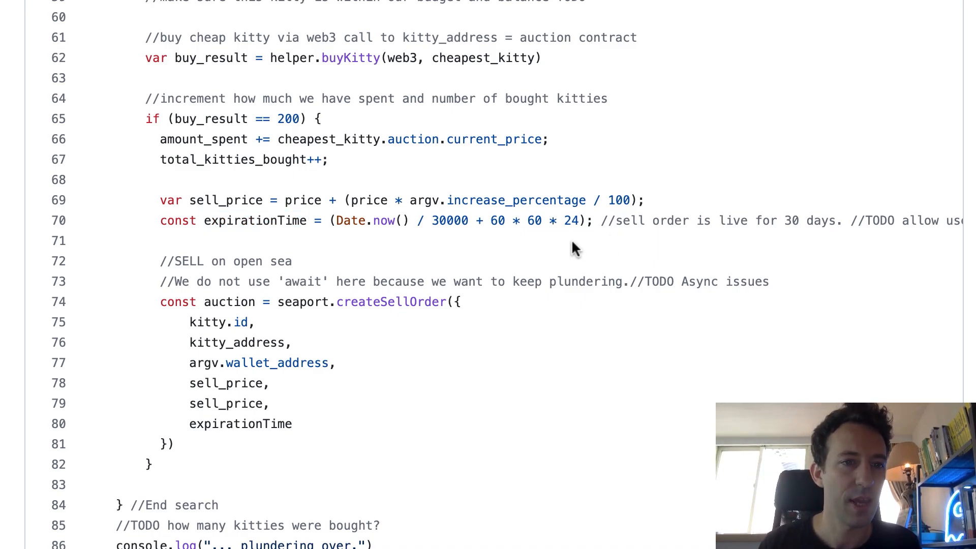
scroll(down, 3)
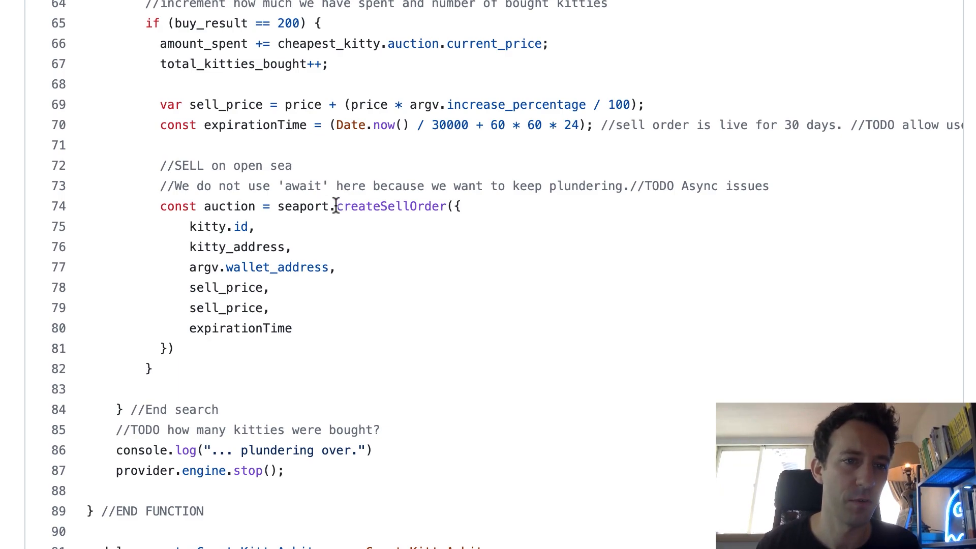
double_click(240, 226)
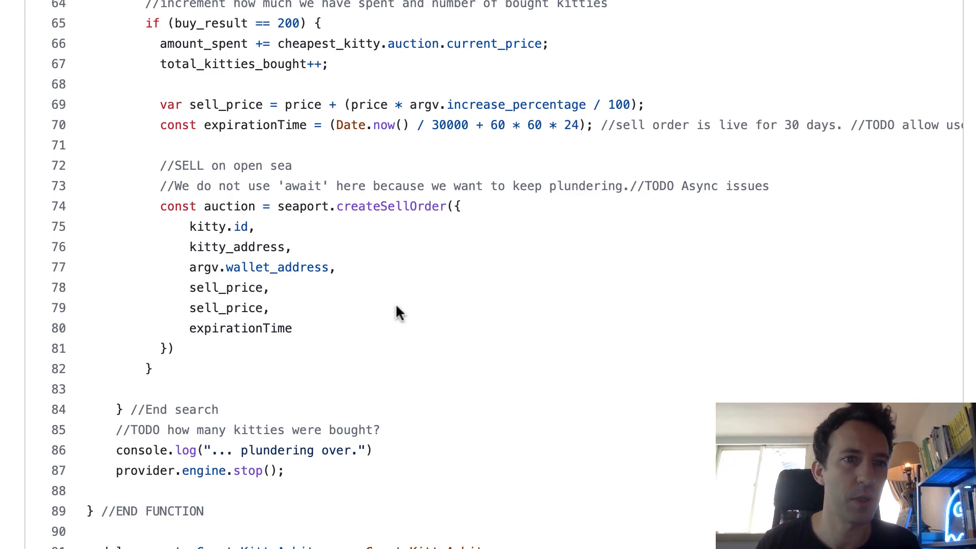
scroll(up, 3)
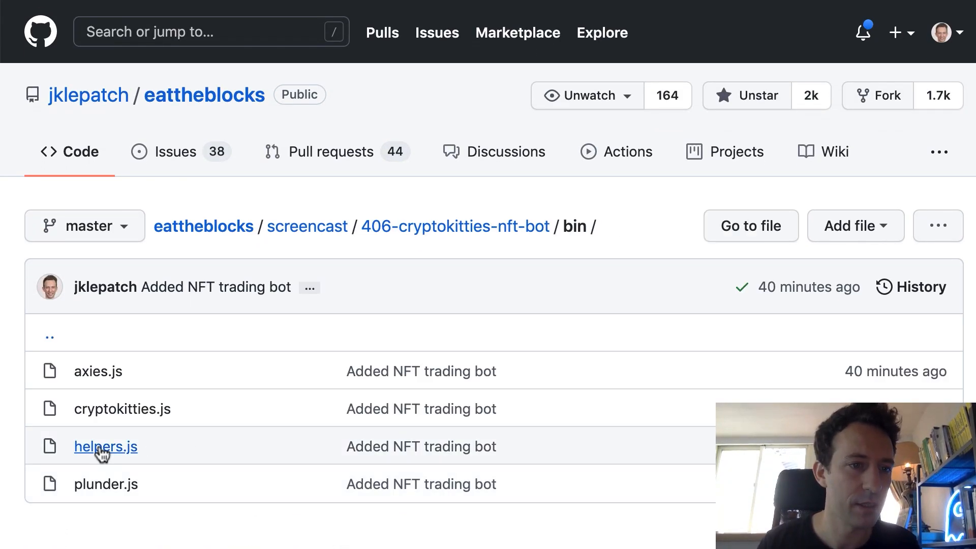
- Open helpers.js and scroll to checkETHBalance, getKitty and the start of getCheapKitty
click(102, 447)
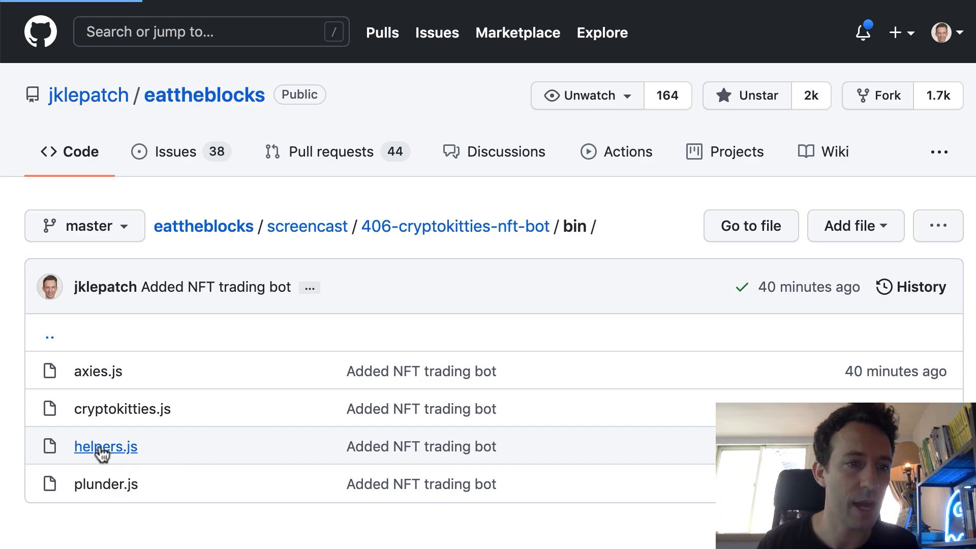
click(106, 446)
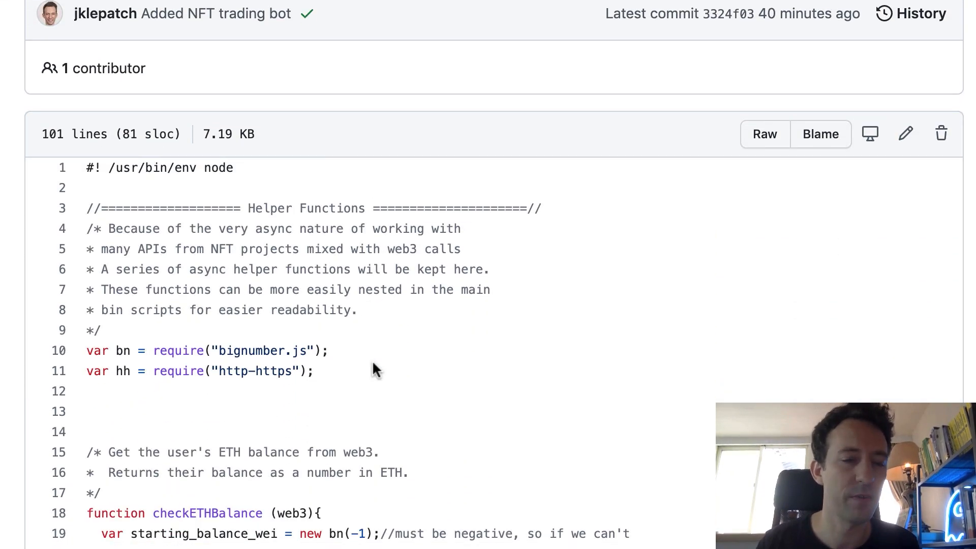
scroll(down, 3)
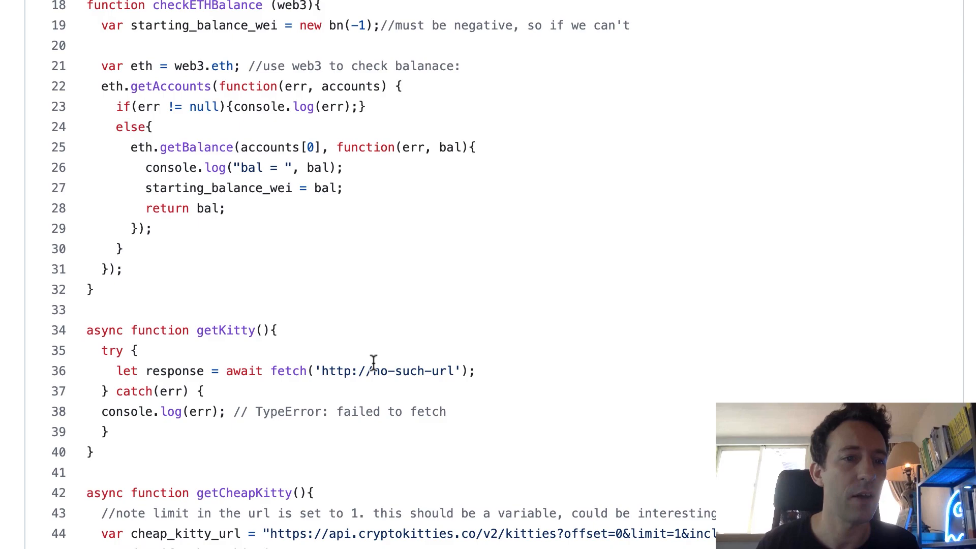
scroll(down, 3)
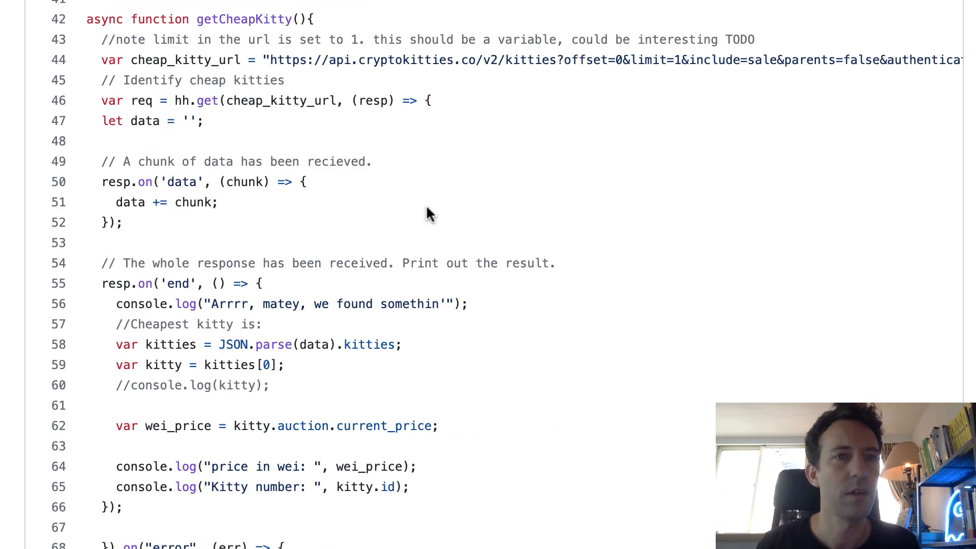
mouse_move(345, 79)
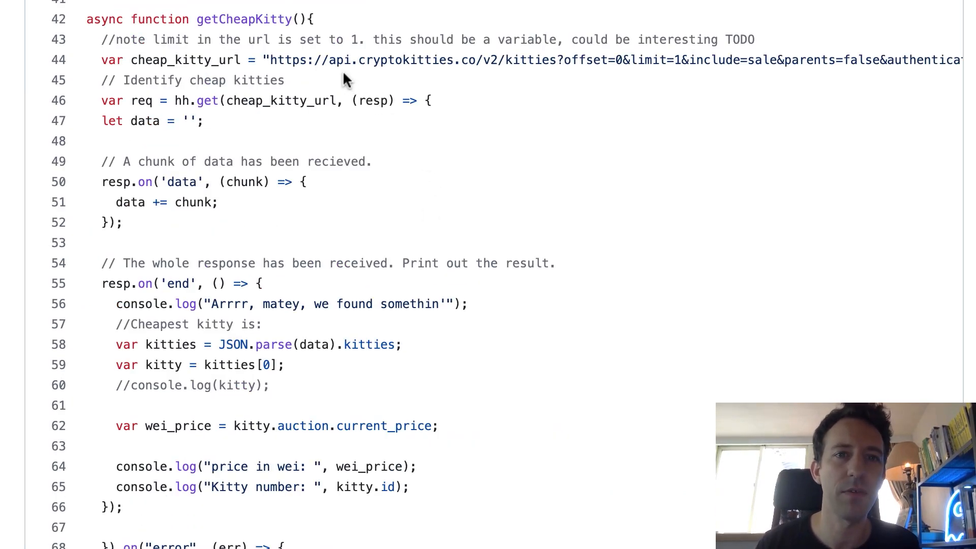
mouse_move(636, 101)
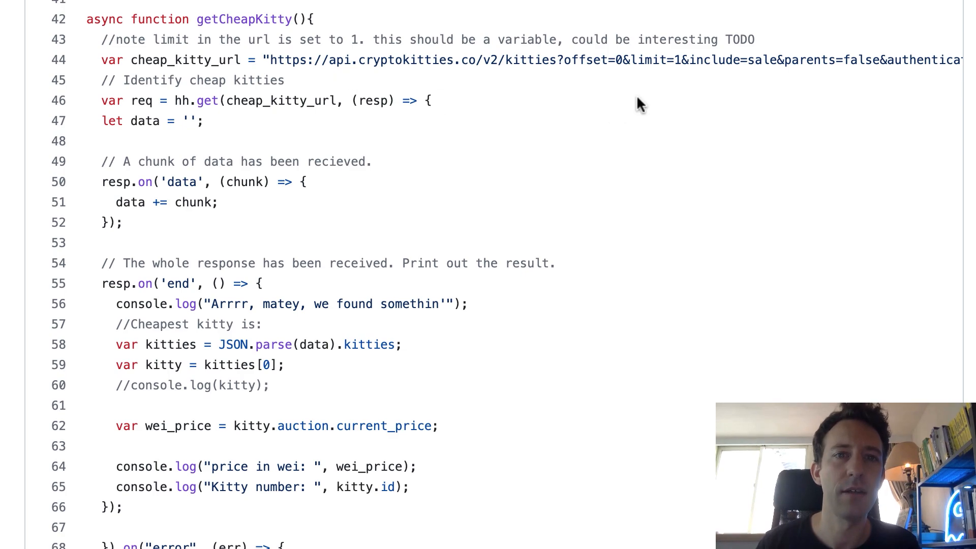
mouse_move(585, 71)
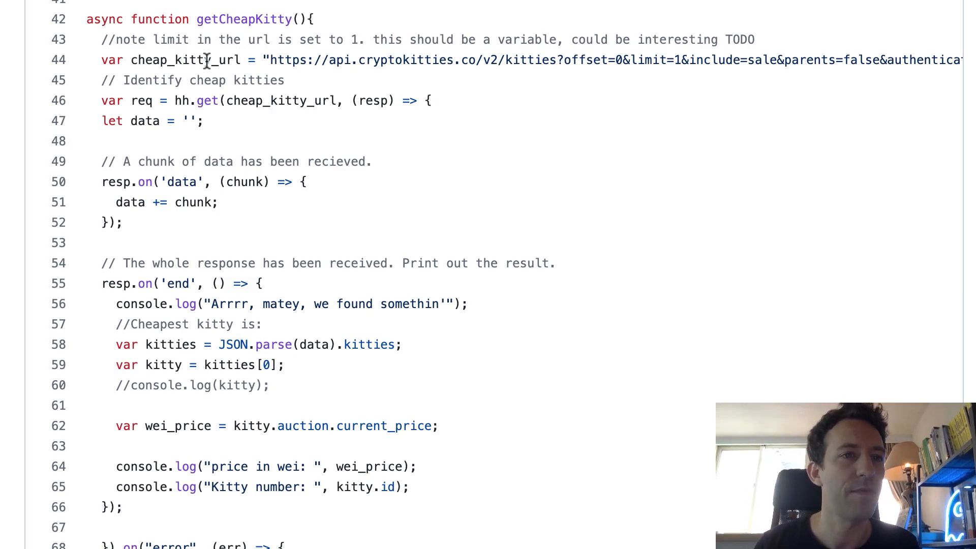
mouse_move(221, 101)
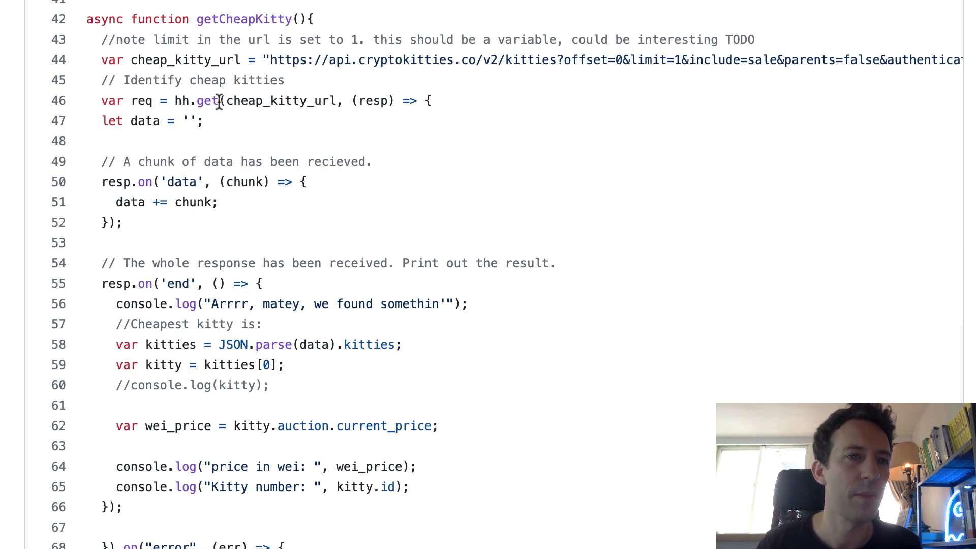
mouse_move(207, 140)
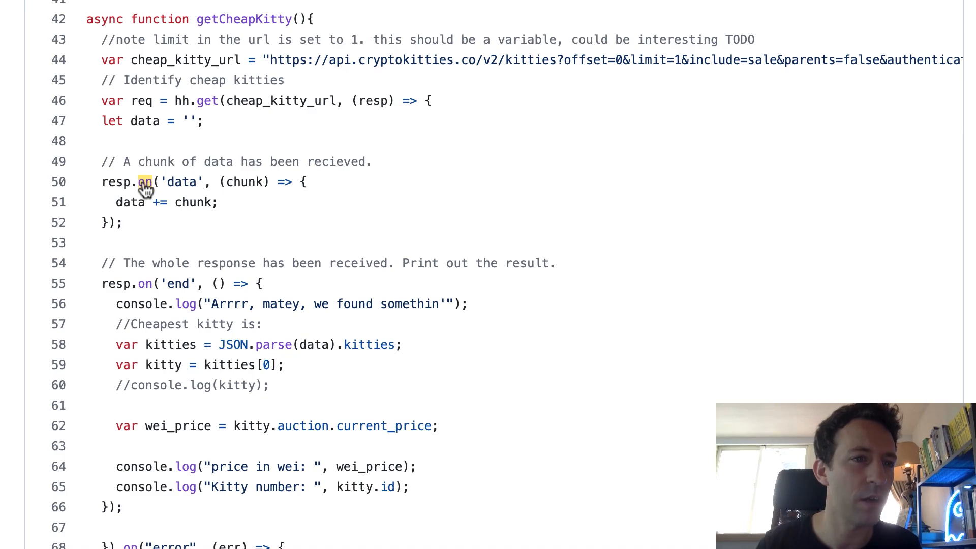
mouse_move(246, 208)
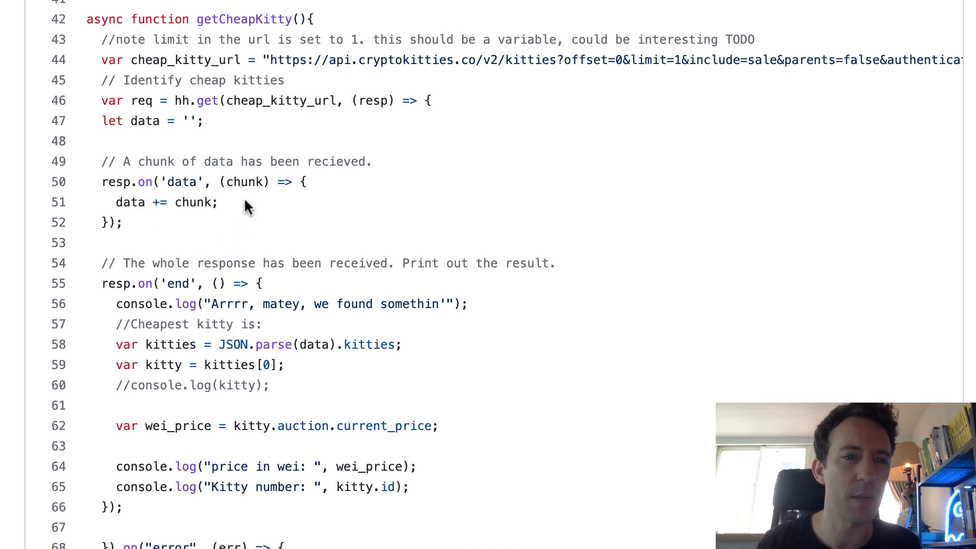
mouse_move(138, 223)
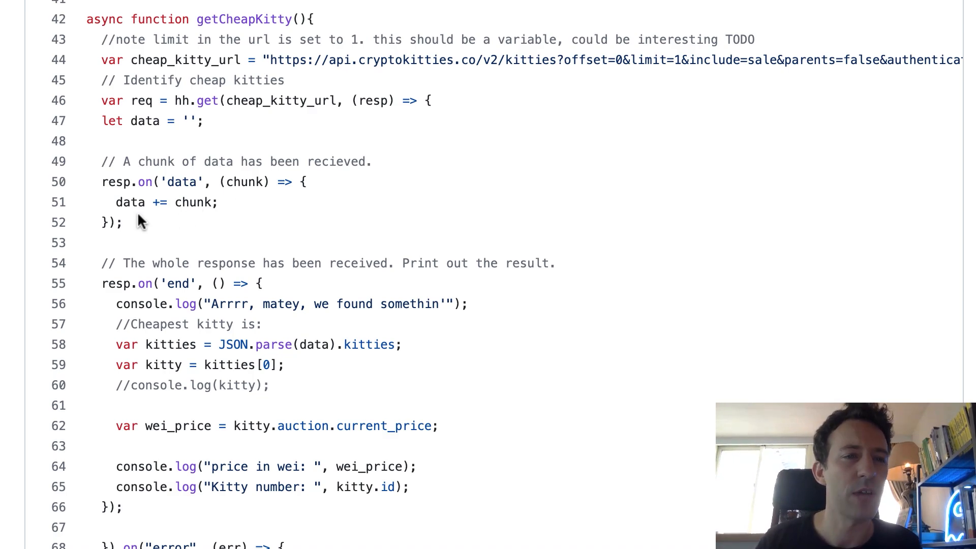
mouse_move(224, 121)
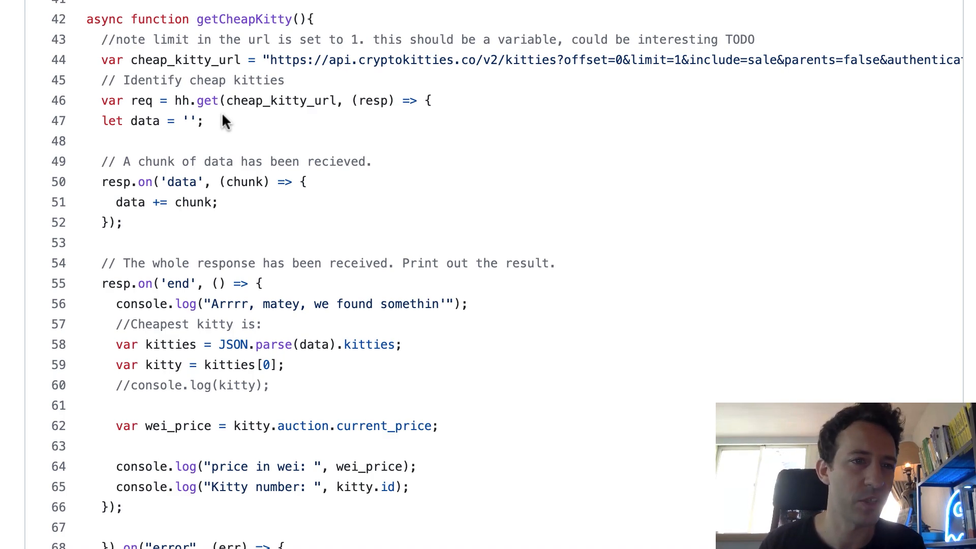
- Scroll through getCheapKitty's request, response handling and return kitty into buyKitty's bid code
scroll(down, 3)
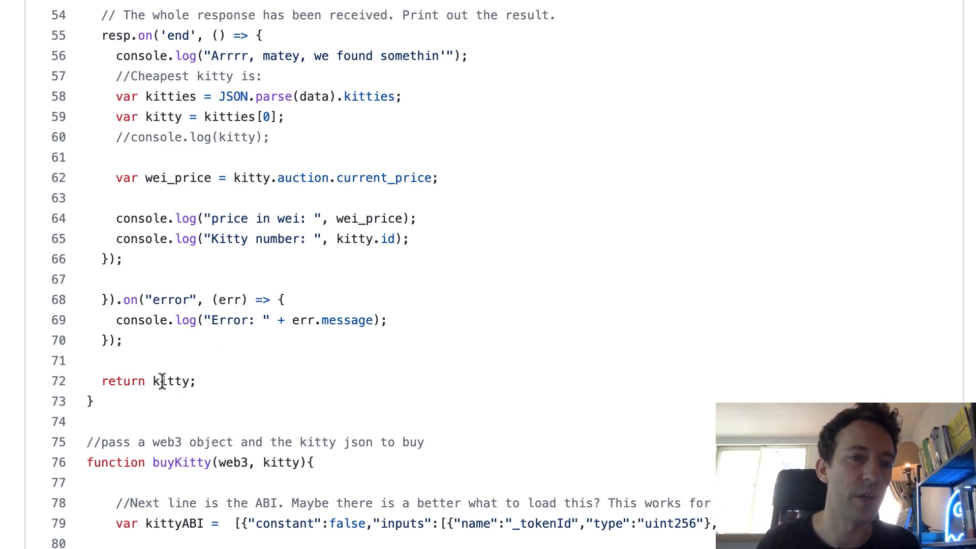
scroll(down, 3)
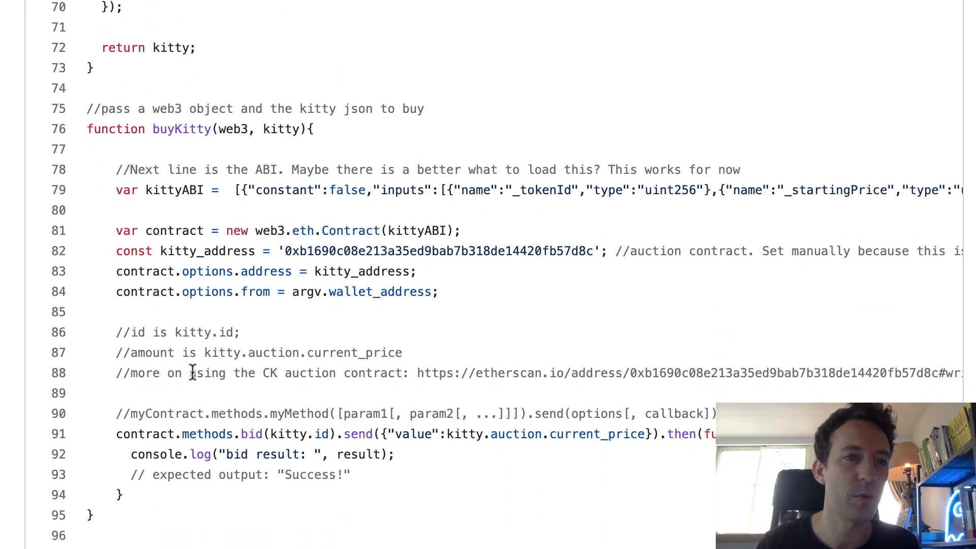
scroll(down, 3)
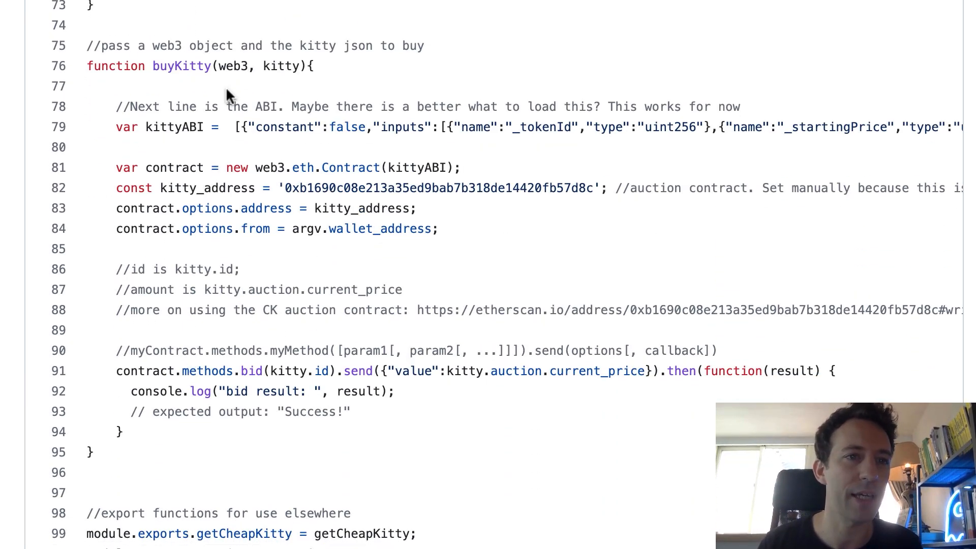
mouse_move(206, 89)
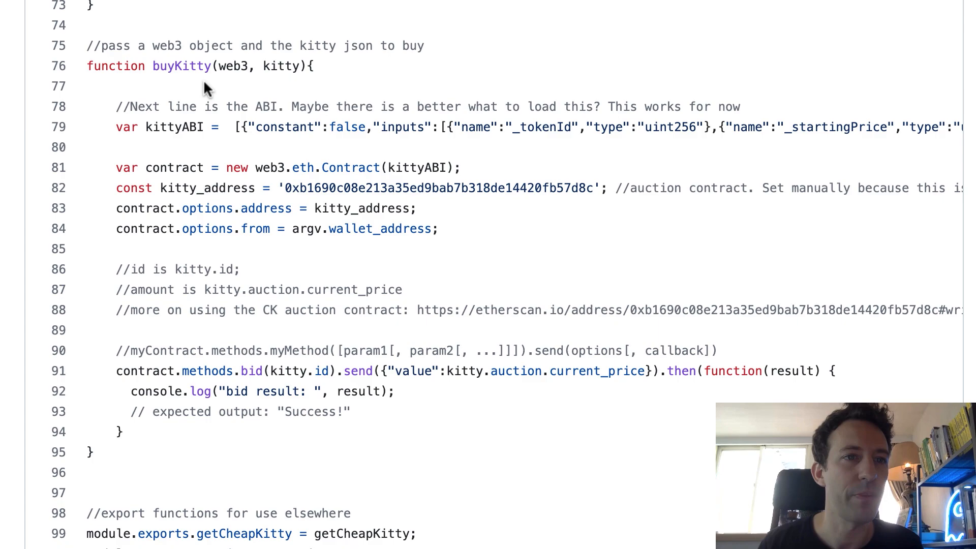
mouse_move(283, 80)
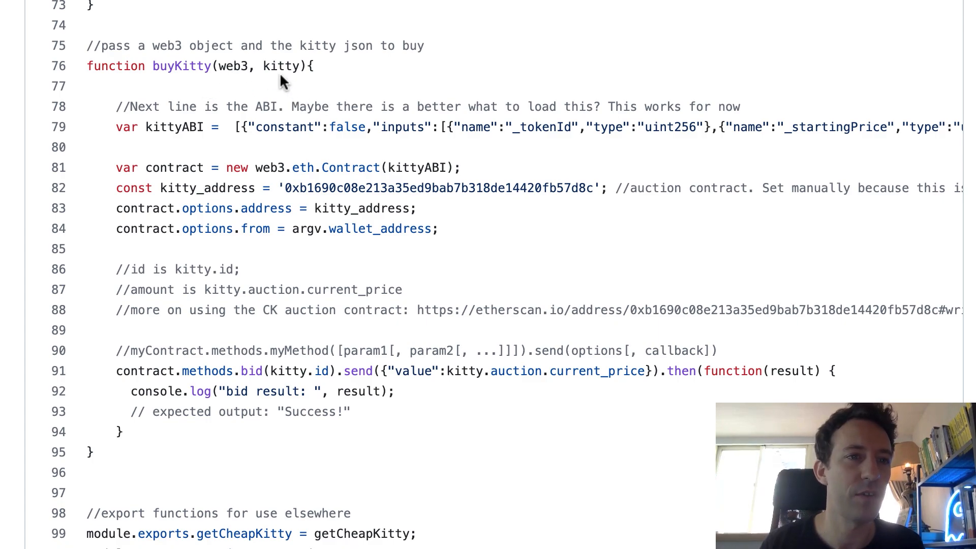
drag(145, 127, 633, 127)
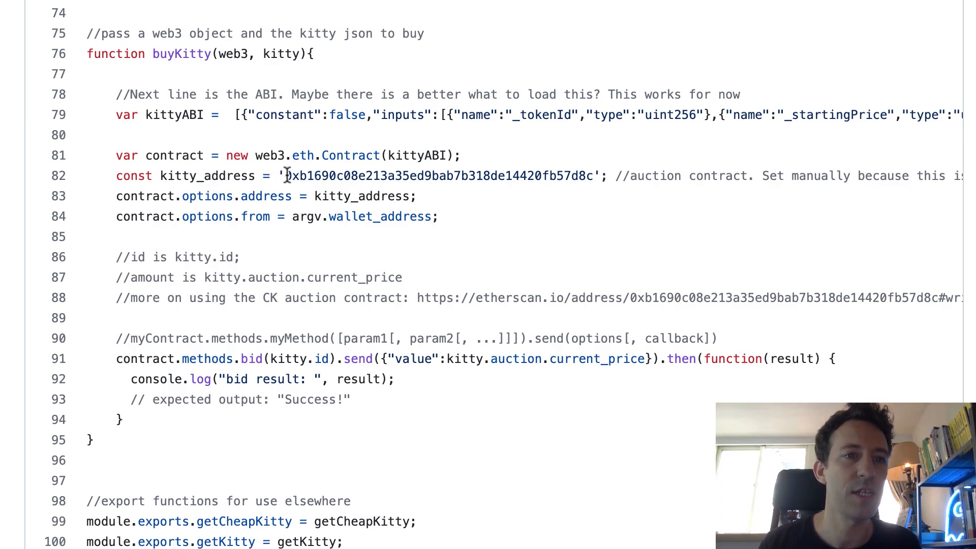
drag(285, 175, 585, 175)
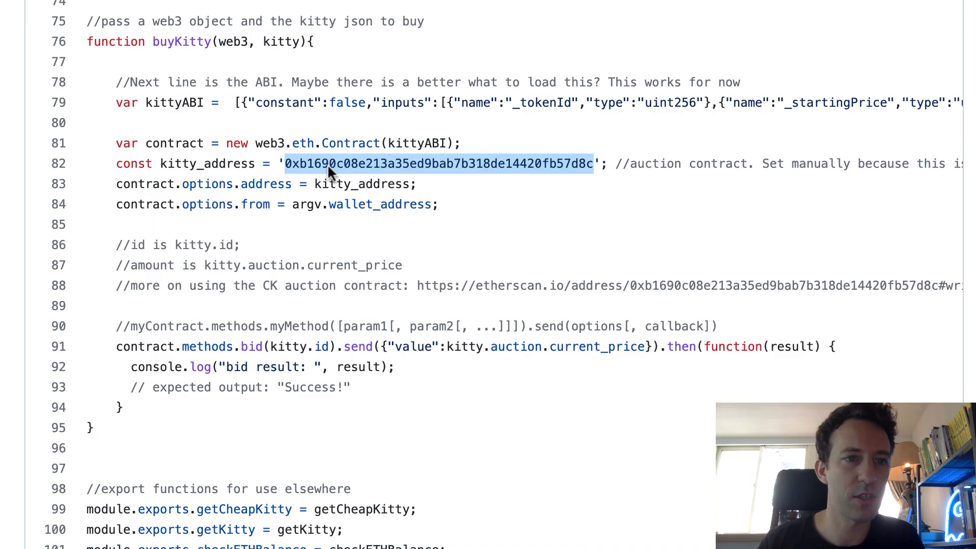
mouse_move(306, 189)
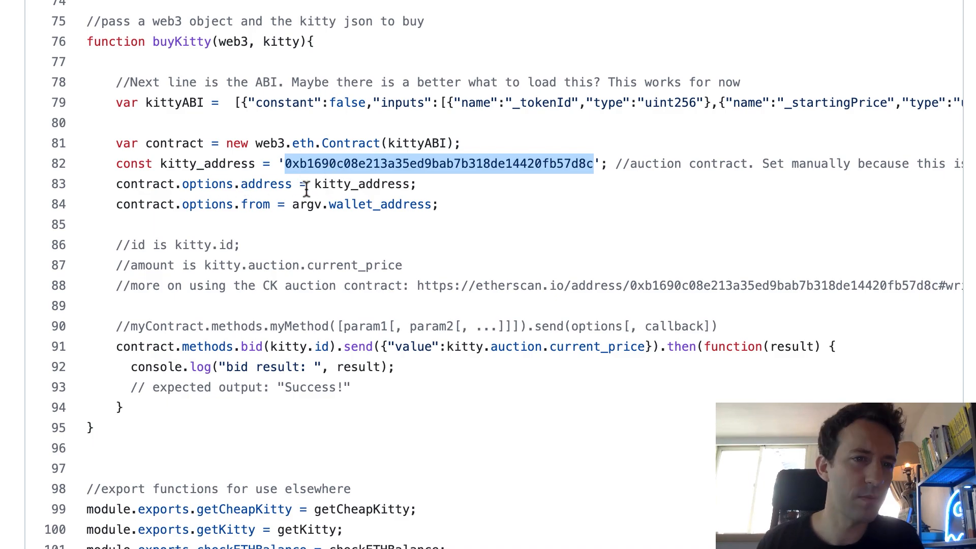
mouse_move(323, 183)
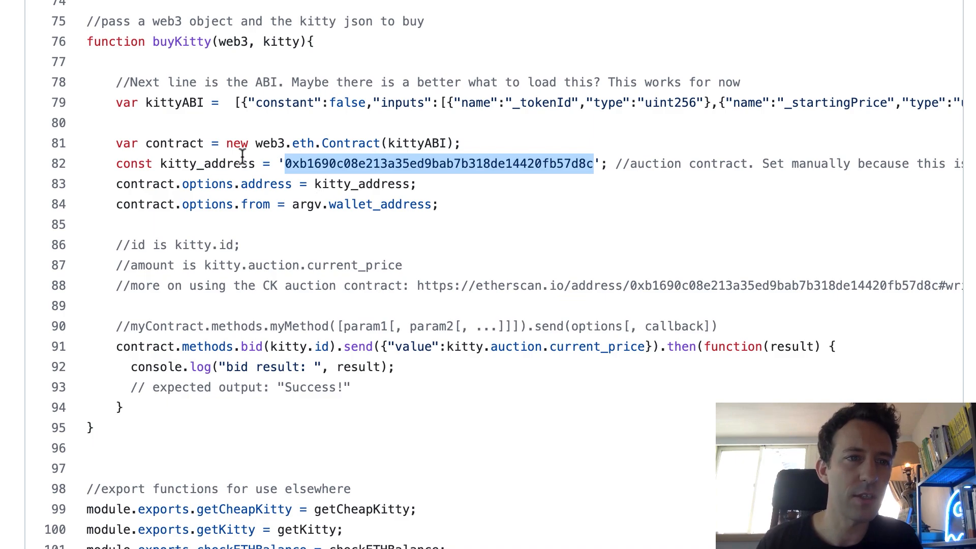
mouse_move(330, 184)
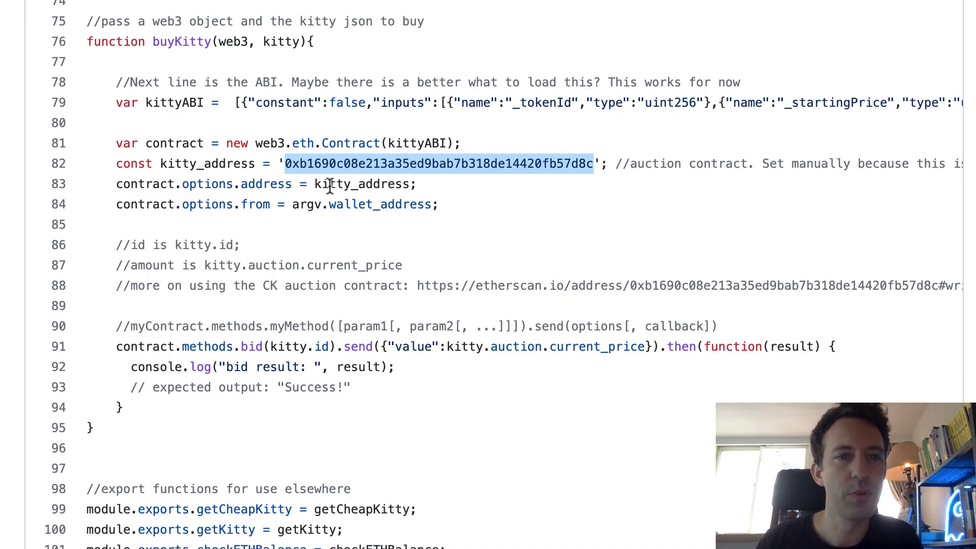
mouse_move(443, 141)
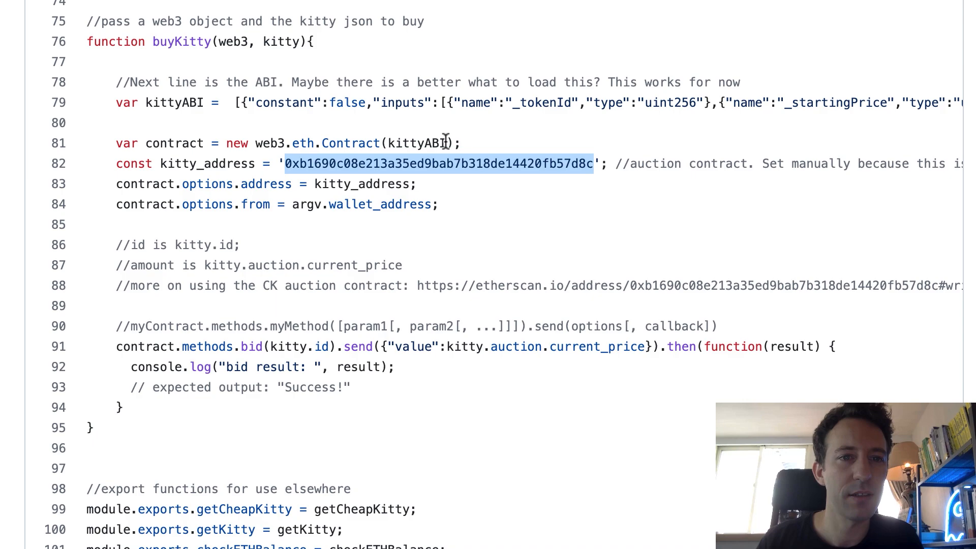
mouse_move(387, 129)
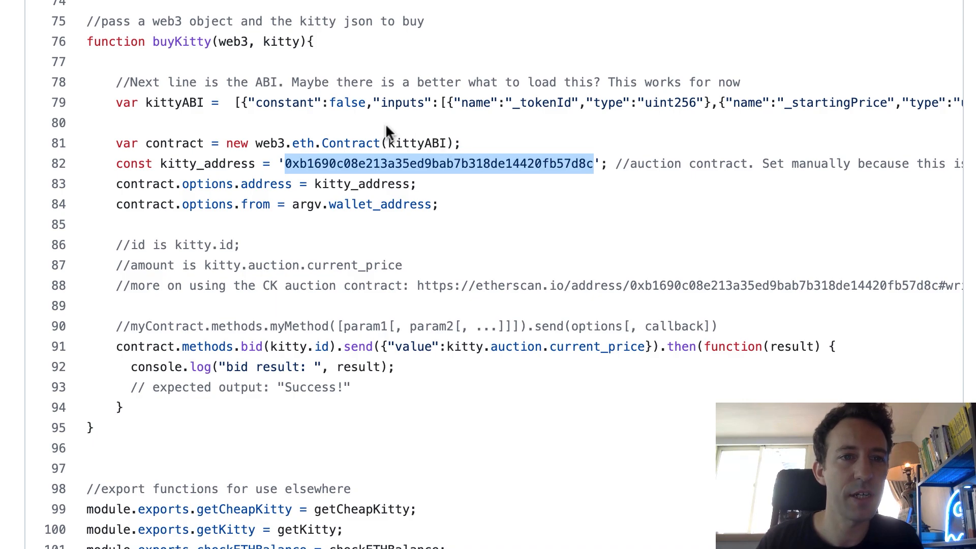
mouse_move(456, 181)
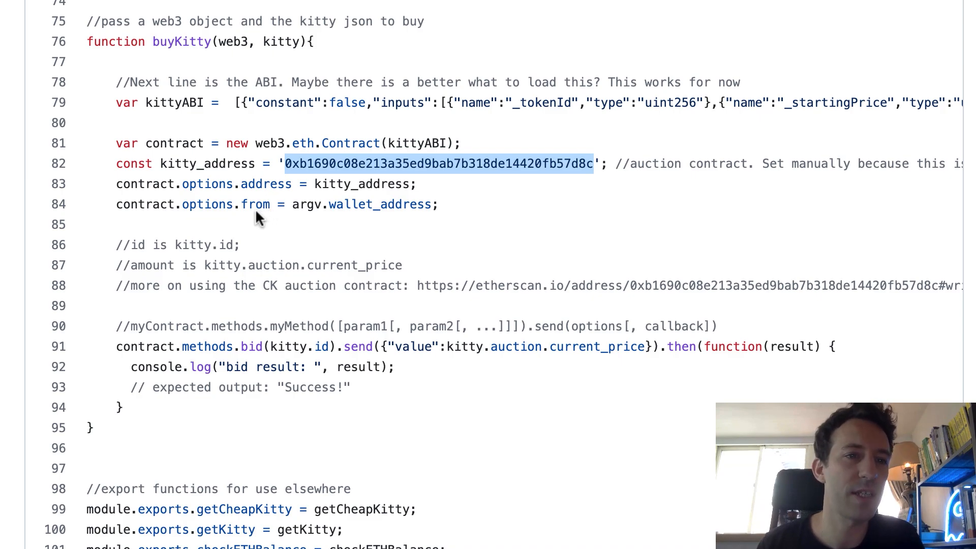
mouse_move(283, 217)
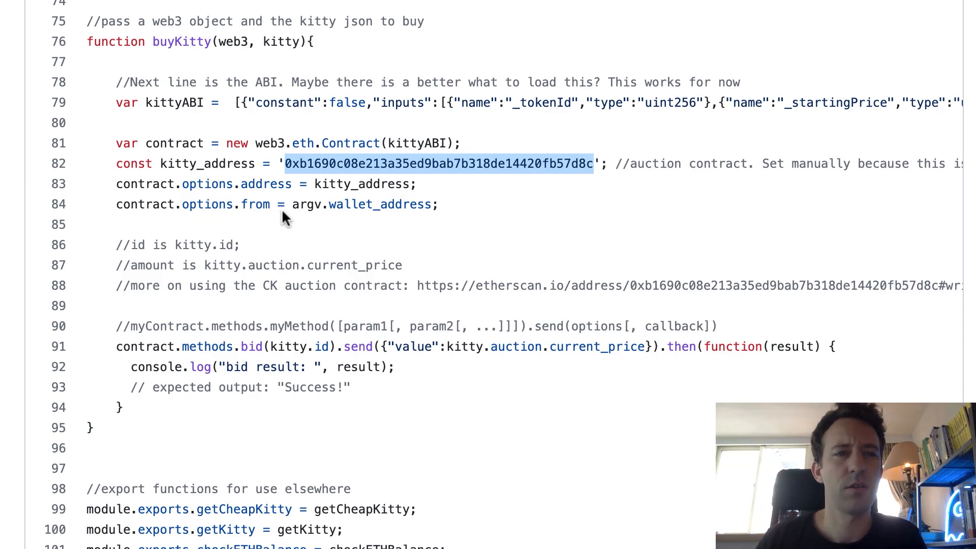
mouse_move(266, 226)
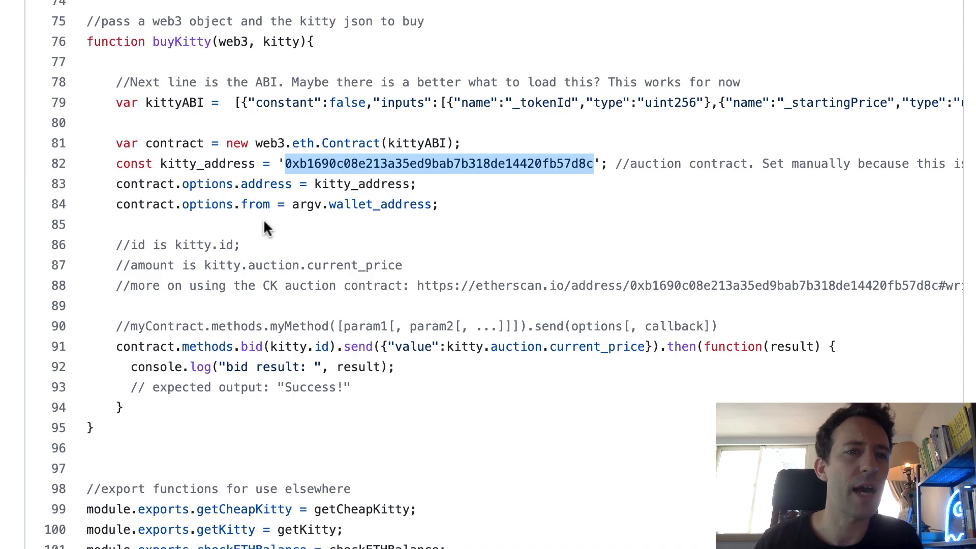
mouse_move(235, 224)
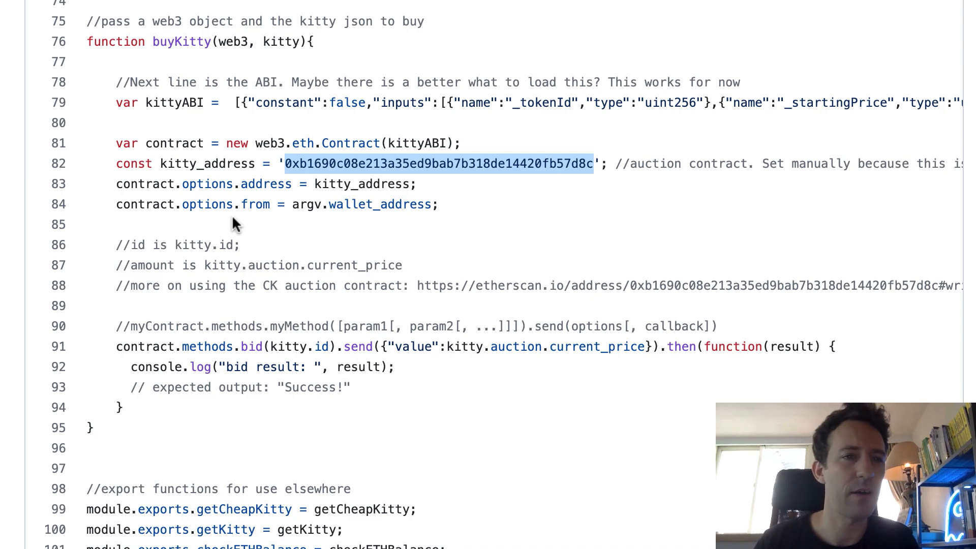
double_click(255, 204)
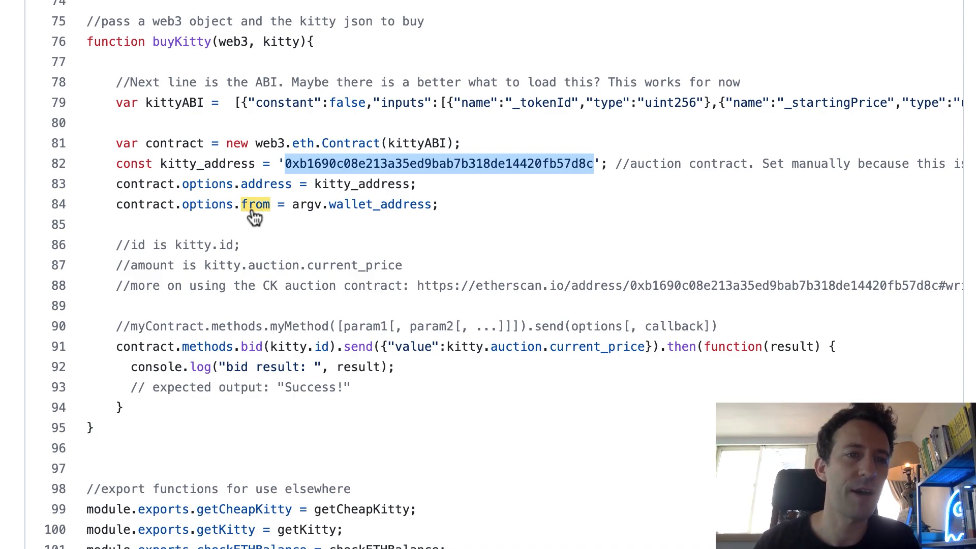
mouse_move(310, 235)
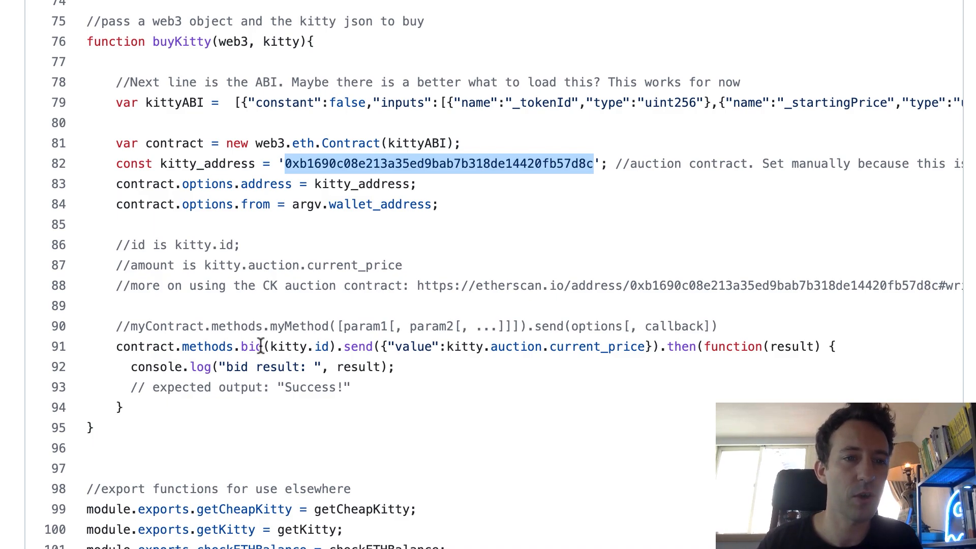
mouse_move(278, 347)
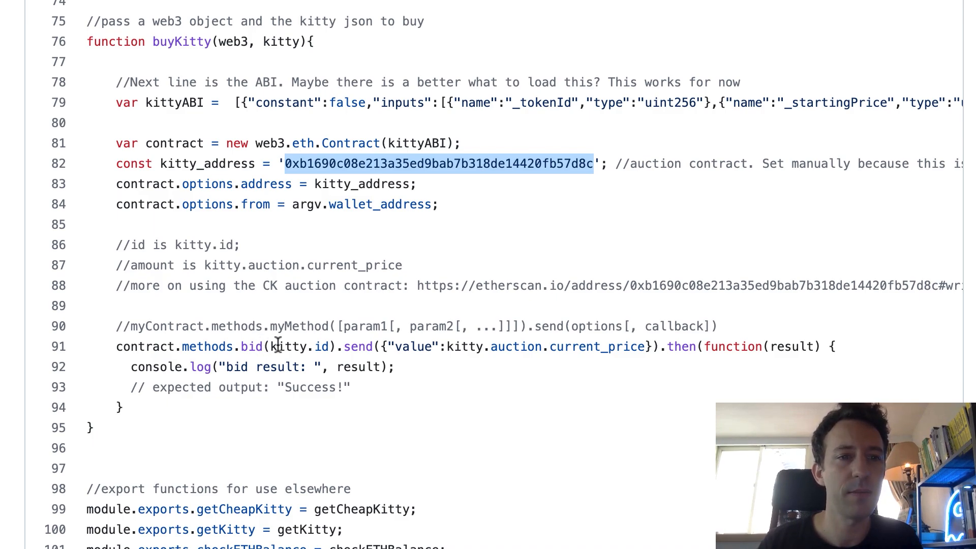
- Highlight buyKitty's bid call that sends the kitty id with its current auction price
double_click(593, 347)
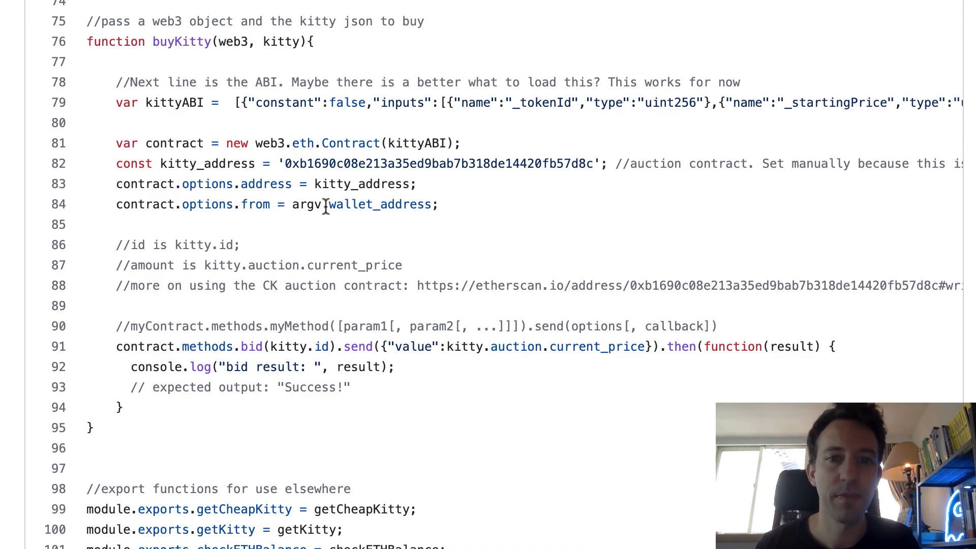
mouse_move(691, 361)
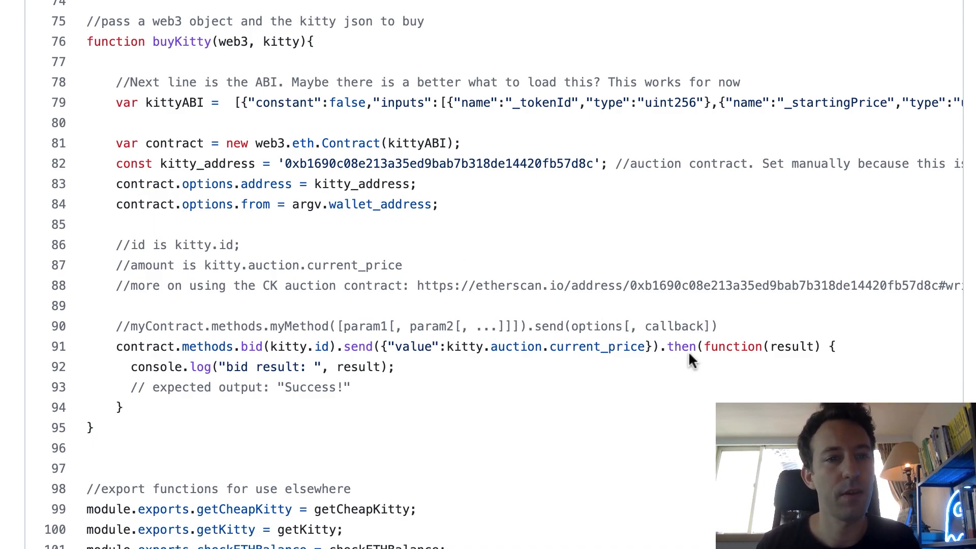
mouse_move(407, 366)
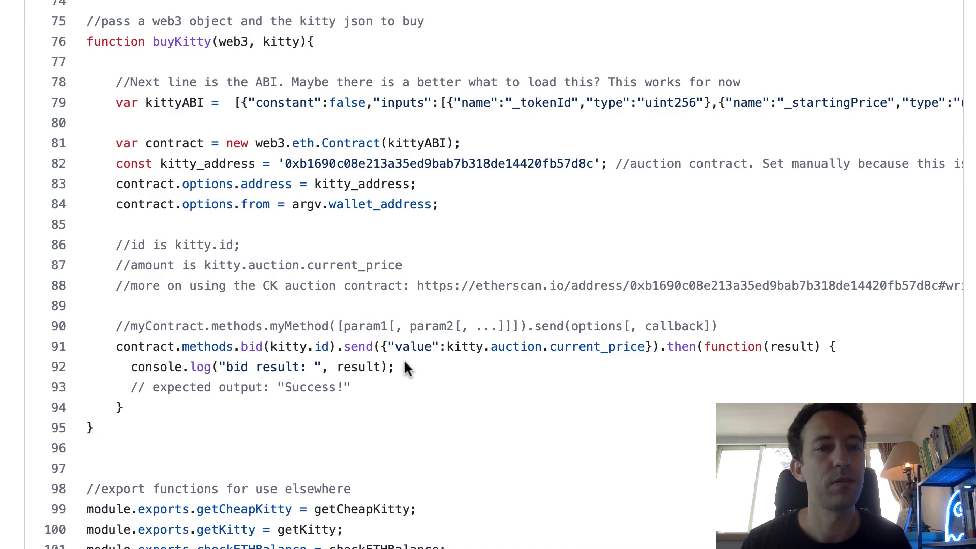
mouse_move(416, 389)
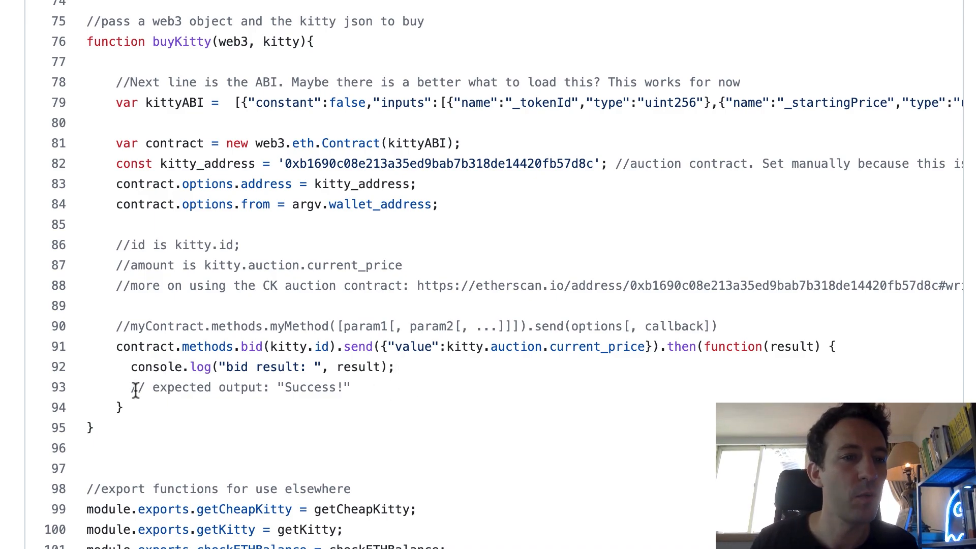
mouse_move(140, 411)
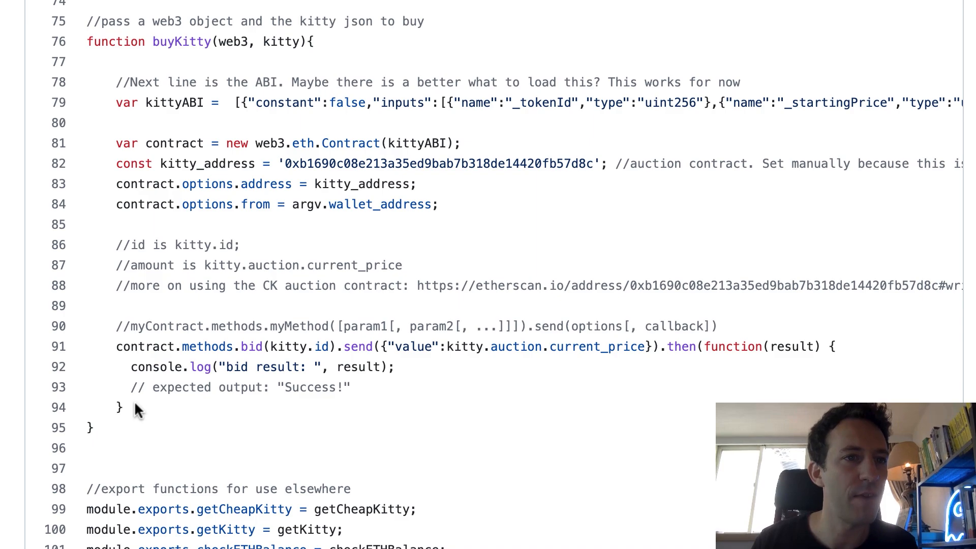
mouse_move(194, 301)
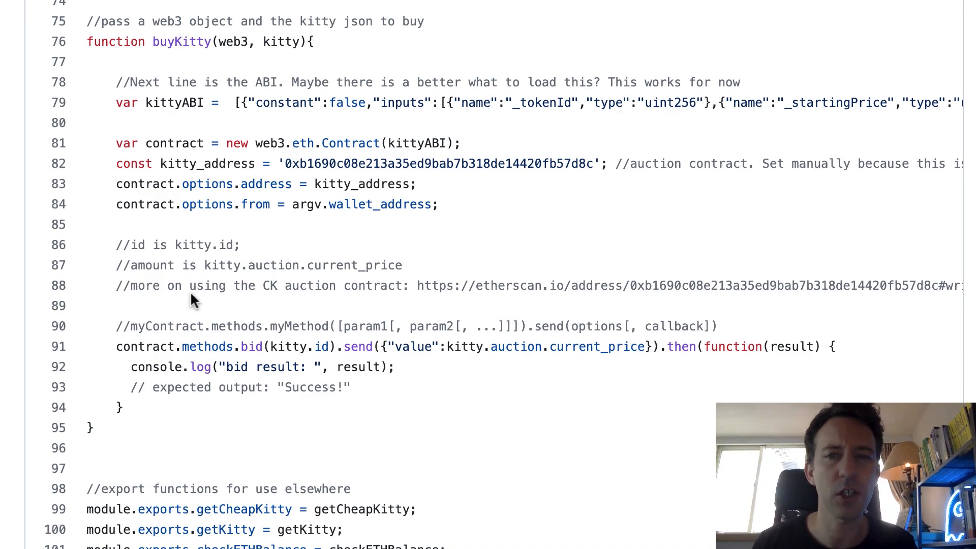
mouse_move(321, 78)
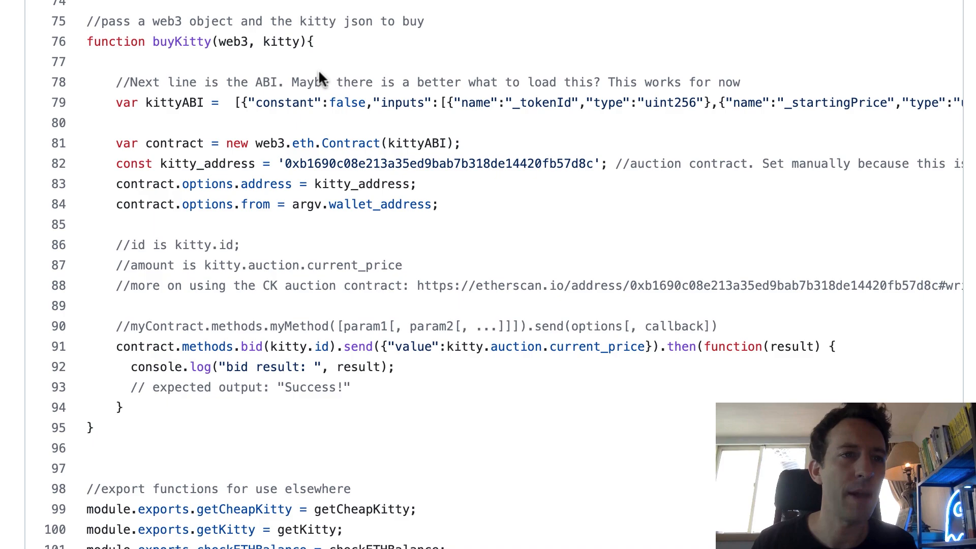
mouse_move(193, 60)
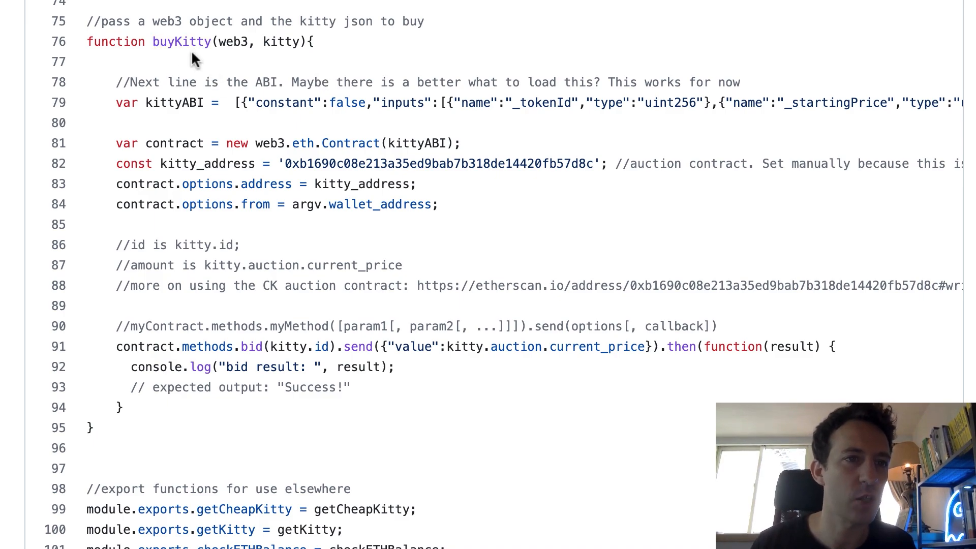
mouse_move(222, 62)
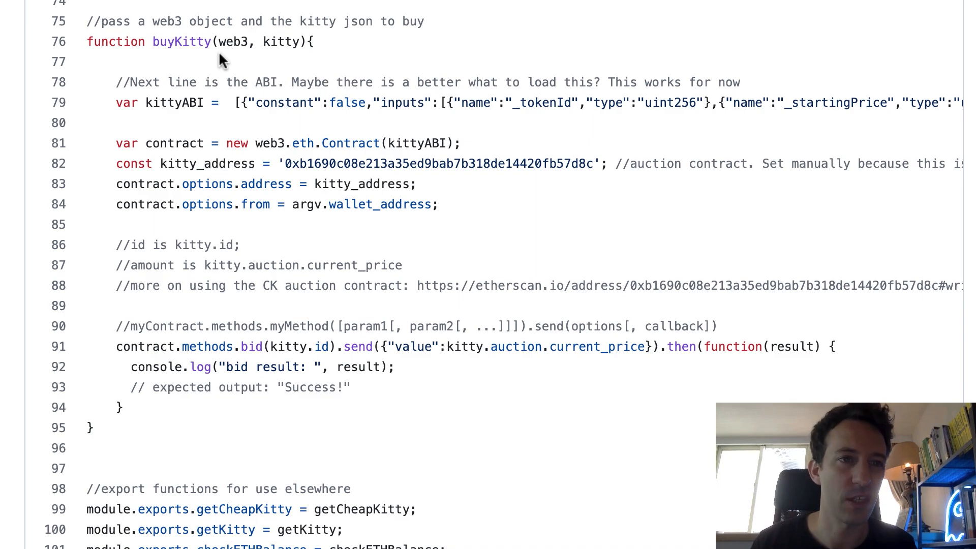
mouse_move(162, 112)
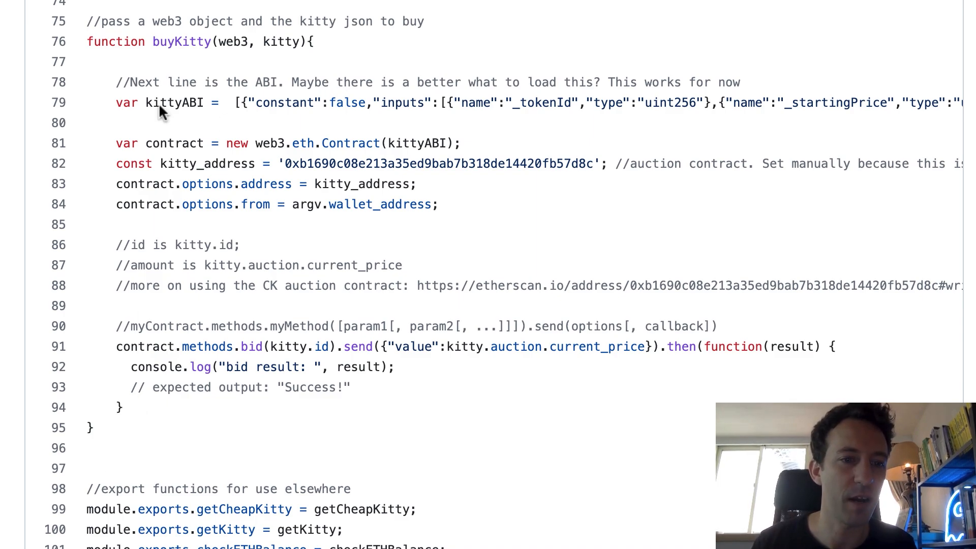
mouse_move(138, 267)
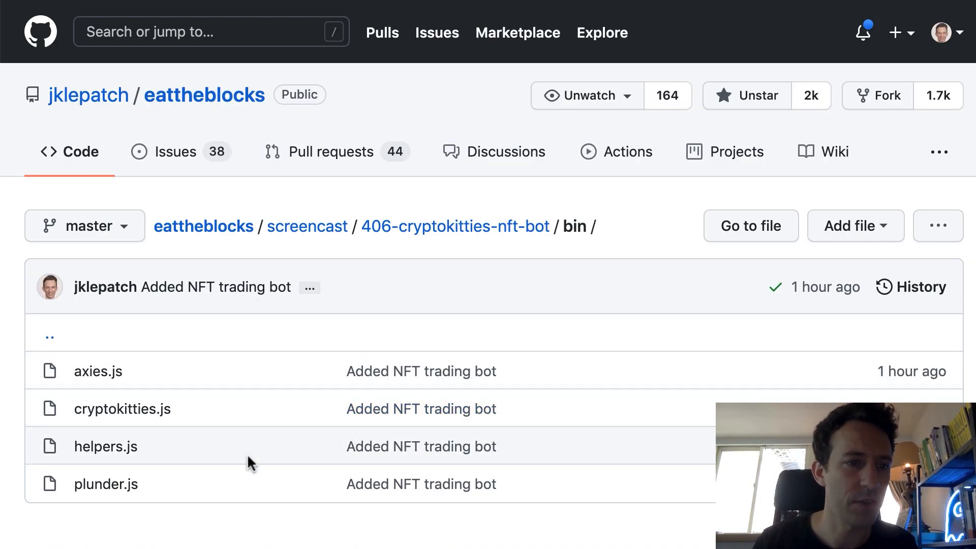
- Open plunder.js and scroll to its cryptokitties and axies imports and yargs options
click(106, 484)
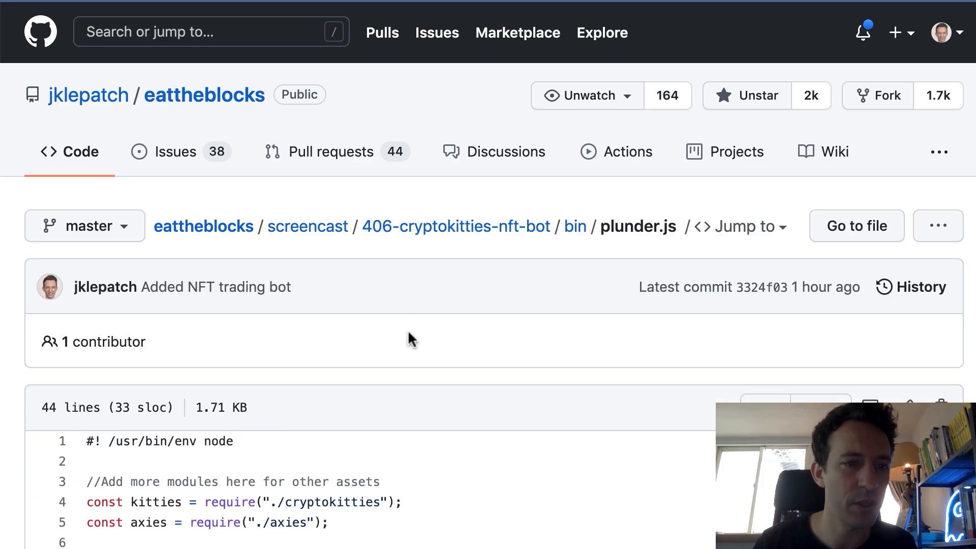
scroll(down, 3)
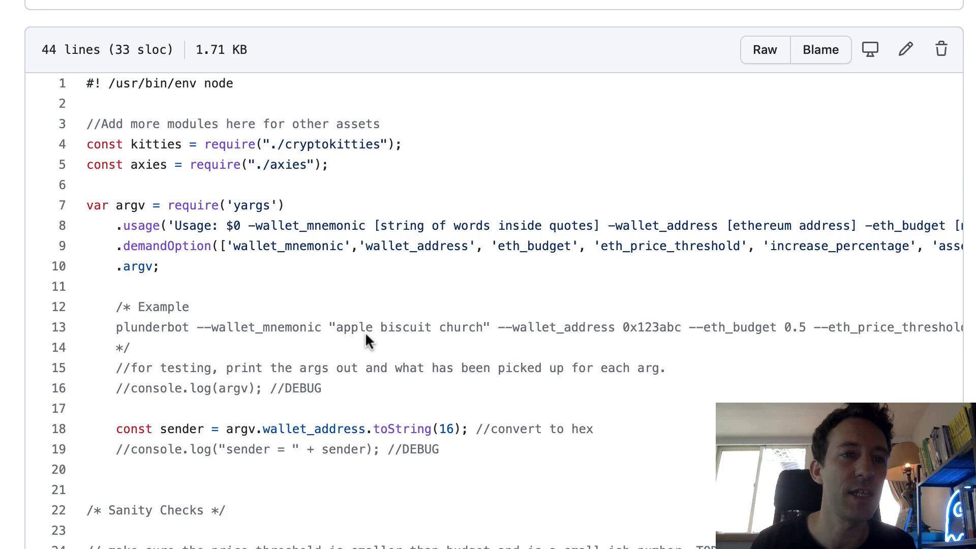
mouse_move(381, 183)
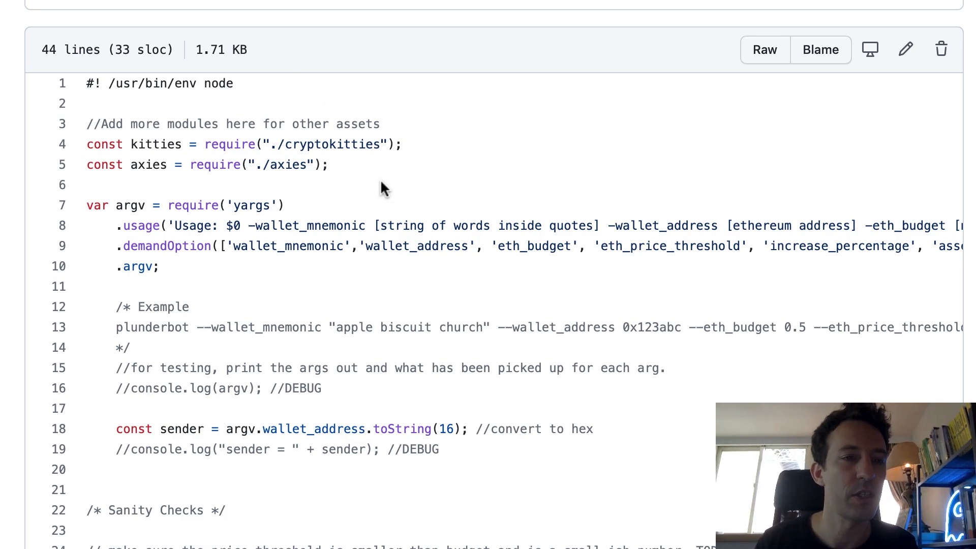
mouse_move(320, 196)
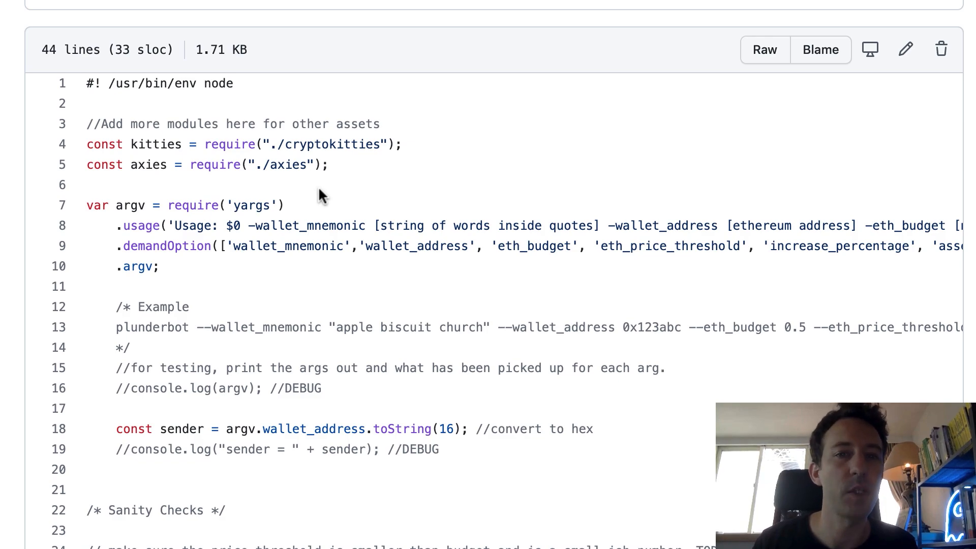
mouse_move(333, 226)
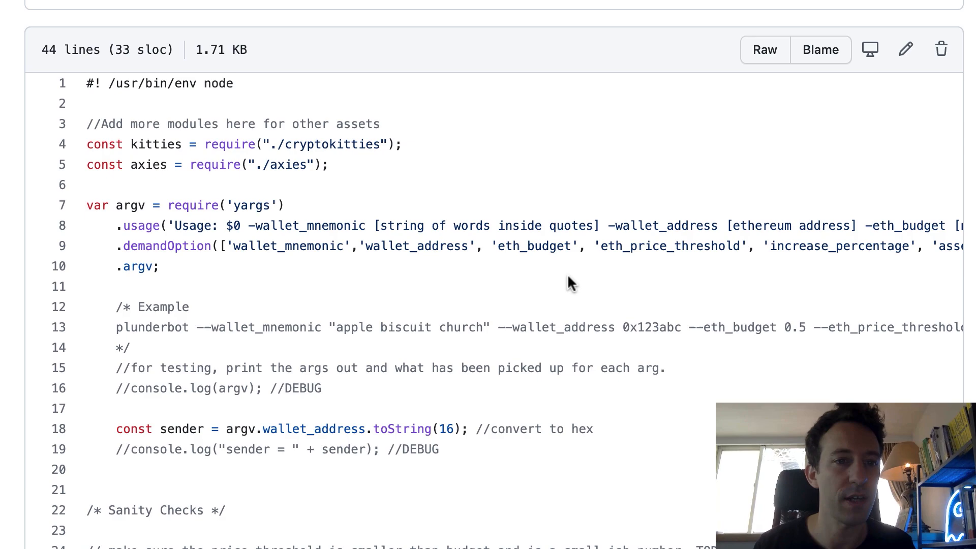
mouse_move(469, 288)
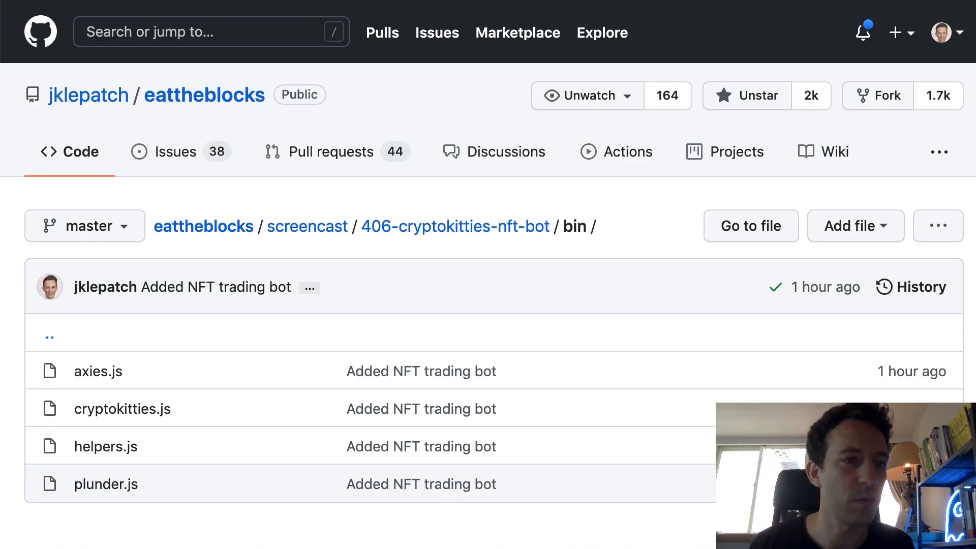
mouse_move(150, 415)
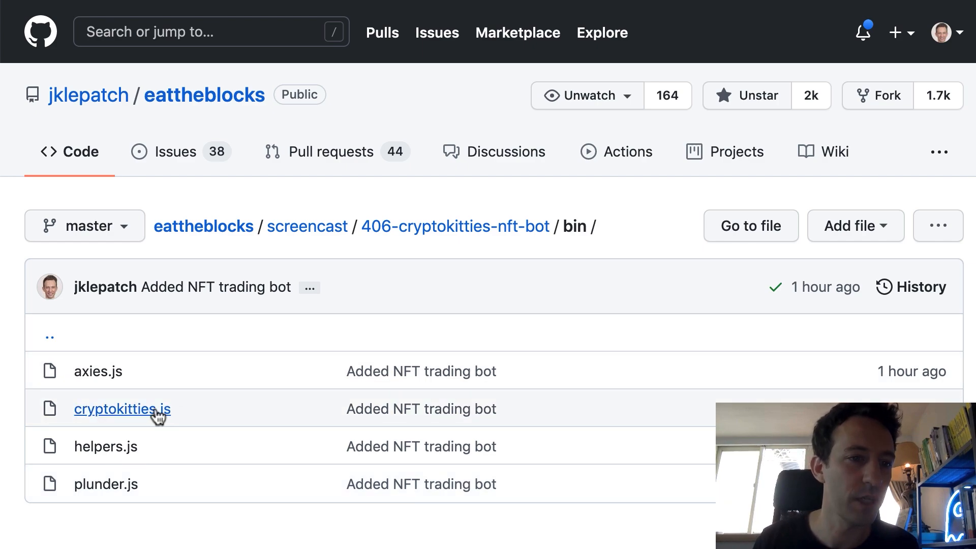